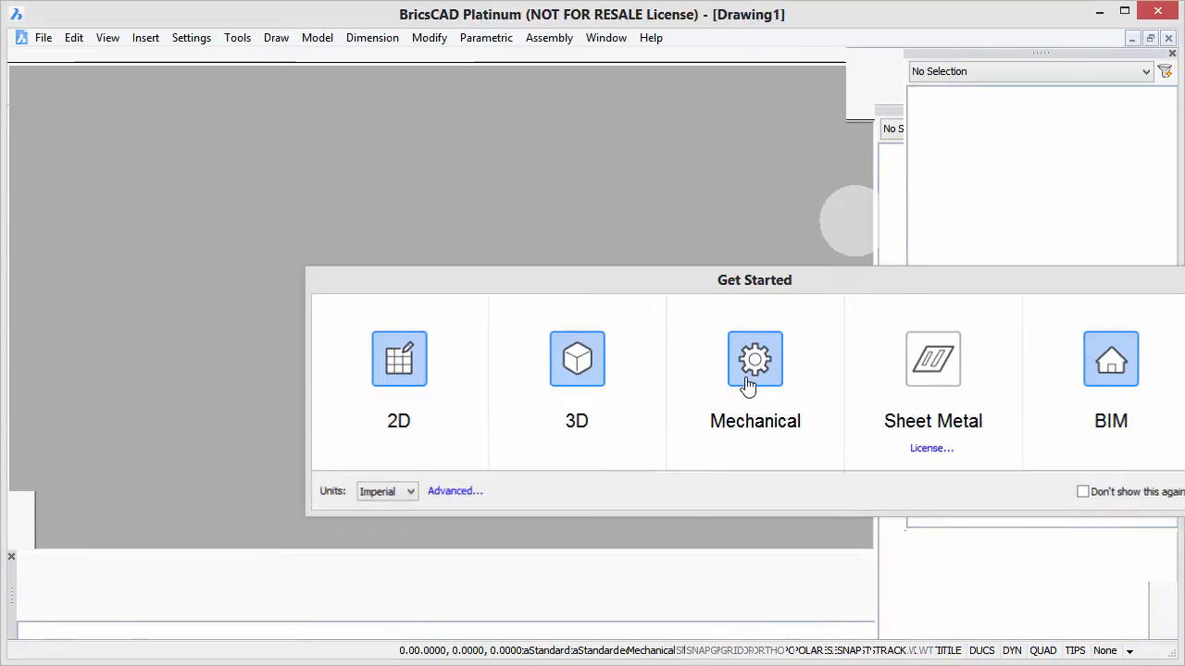
# Dismiss the Get Started screen by choosing the Mechanical workspace tile
pyautogui.click(754, 360)
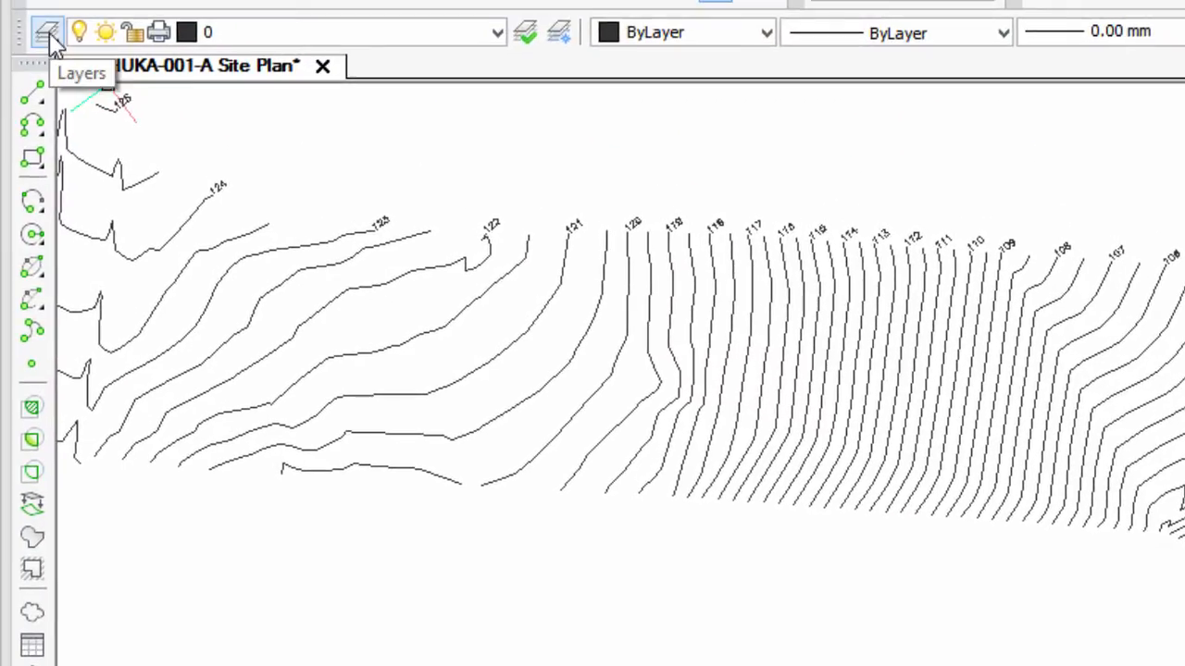
# Open the Layers manager to view the site plan's layer settings
pyautogui.click(48, 32)
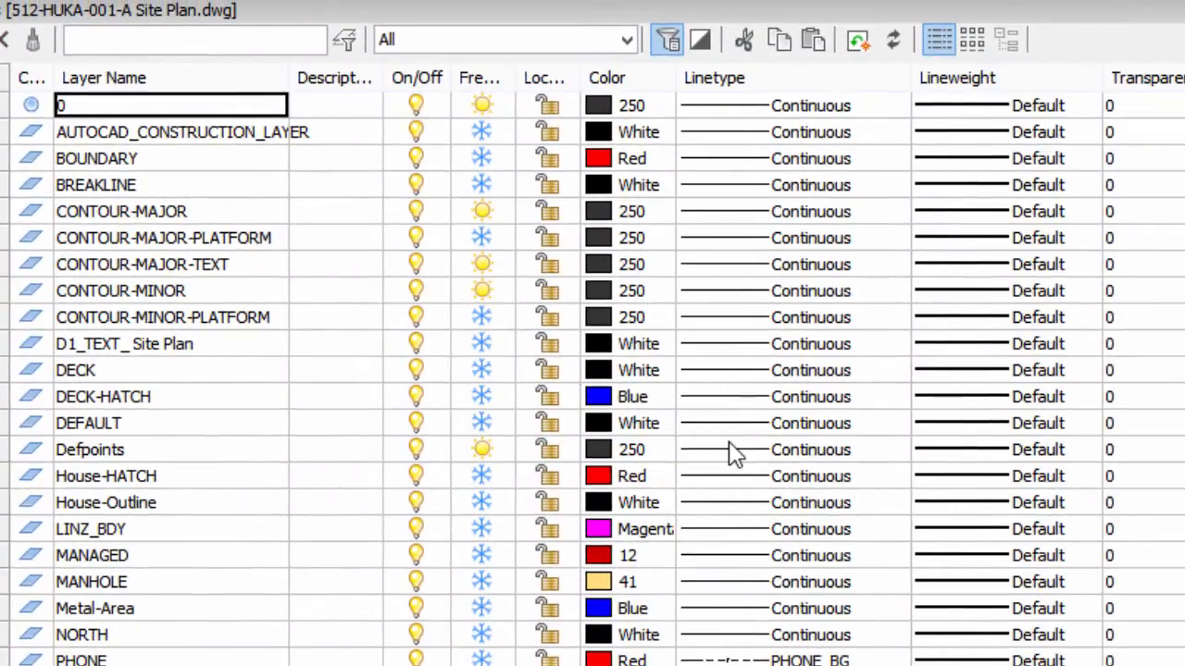
pyautogui.moveTo(243, 229)
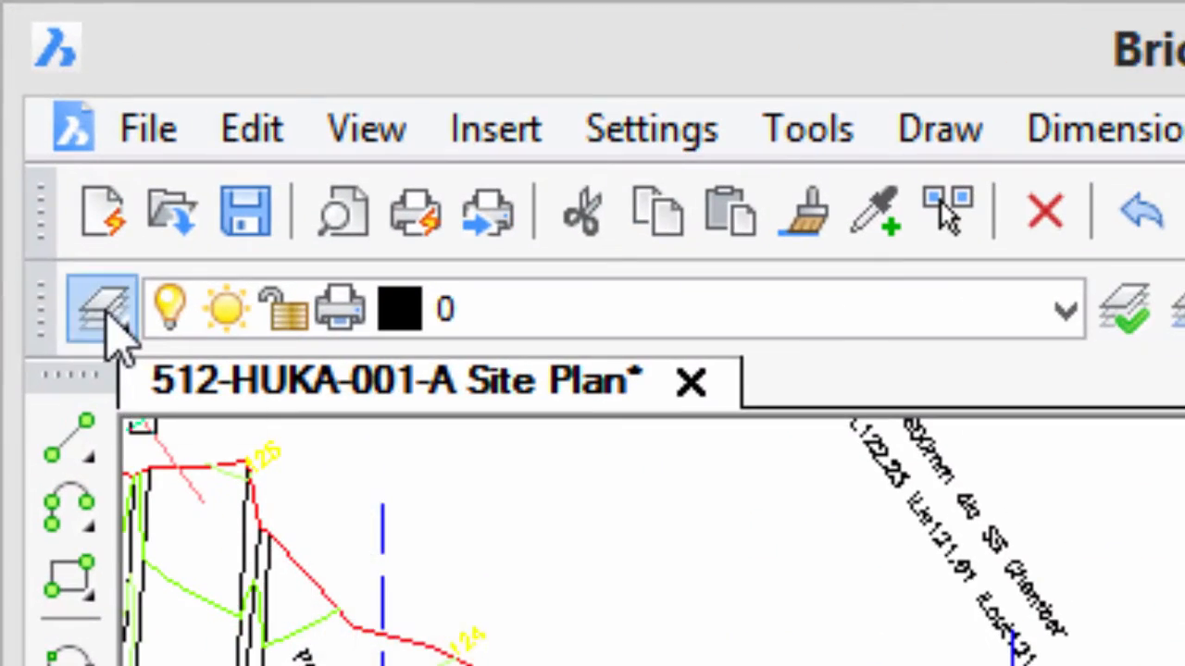
# Create a new layer state named 'All Layers' in Drawing Explorer's Layer States
pyautogui.click(100, 307)
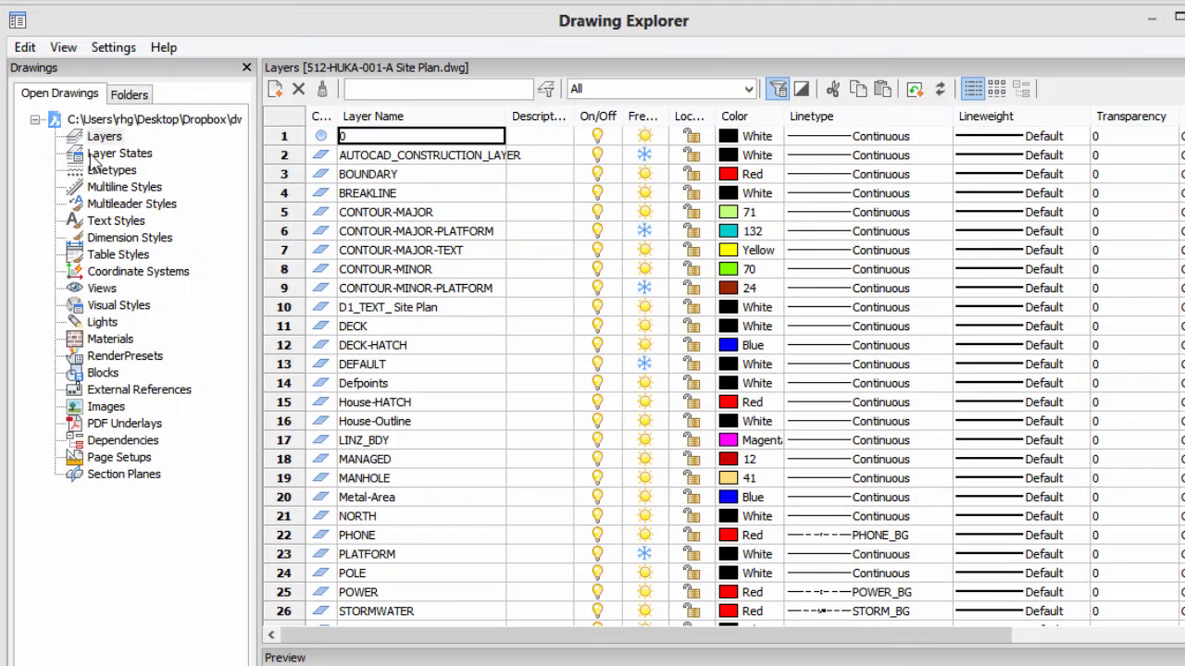
pyautogui.click(119, 152)
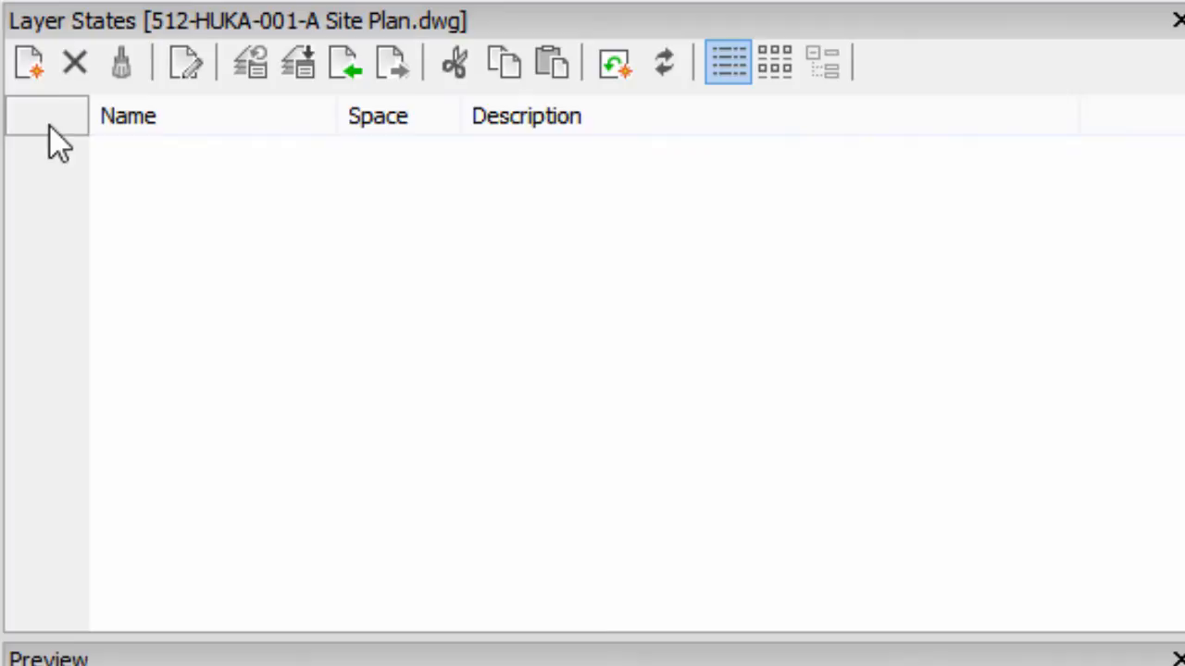
pyautogui.click(29, 62)
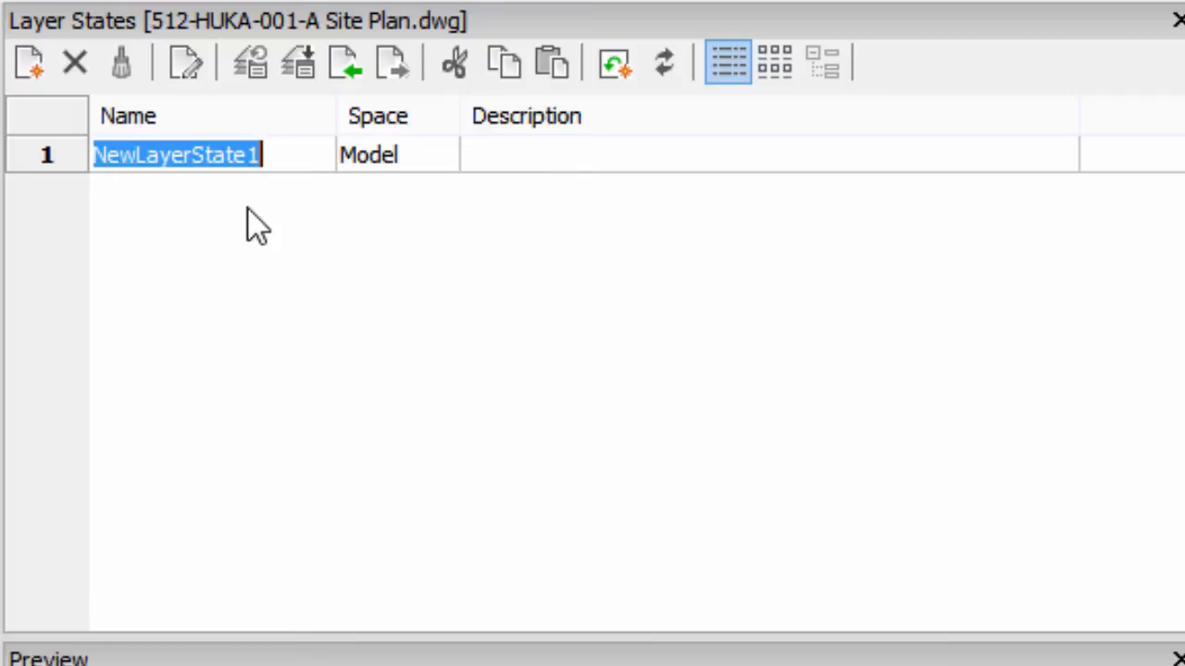
pyautogui.write('All La')
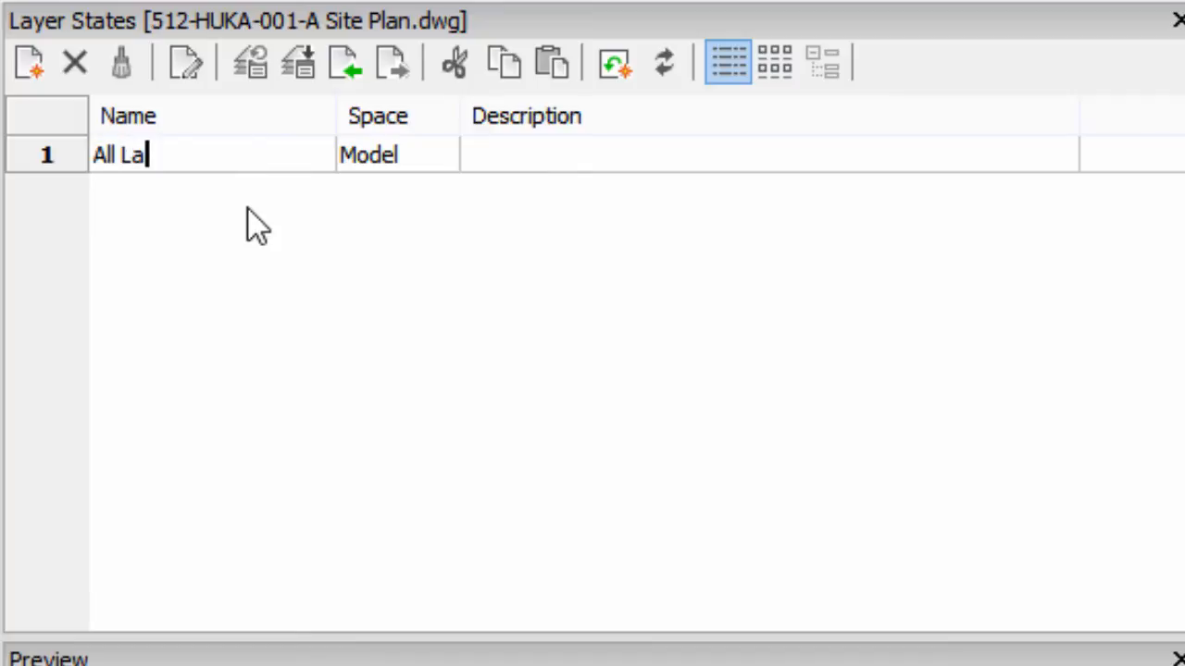
pyautogui.click(166, 155)
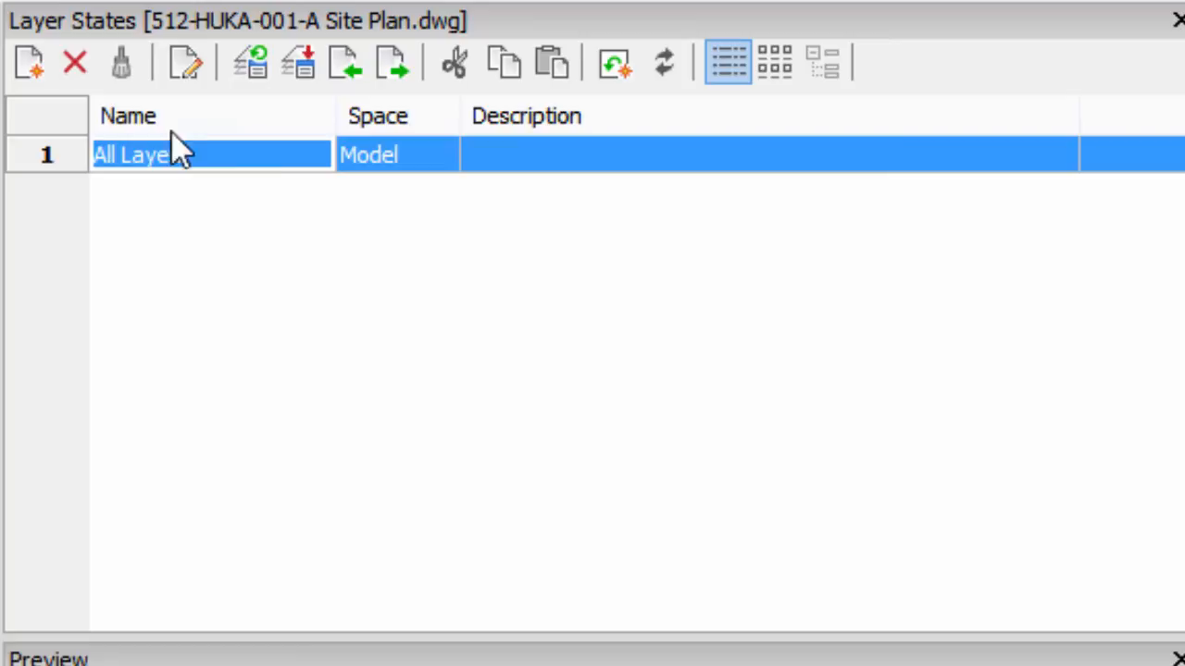
pyautogui.moveTo(188, 62)
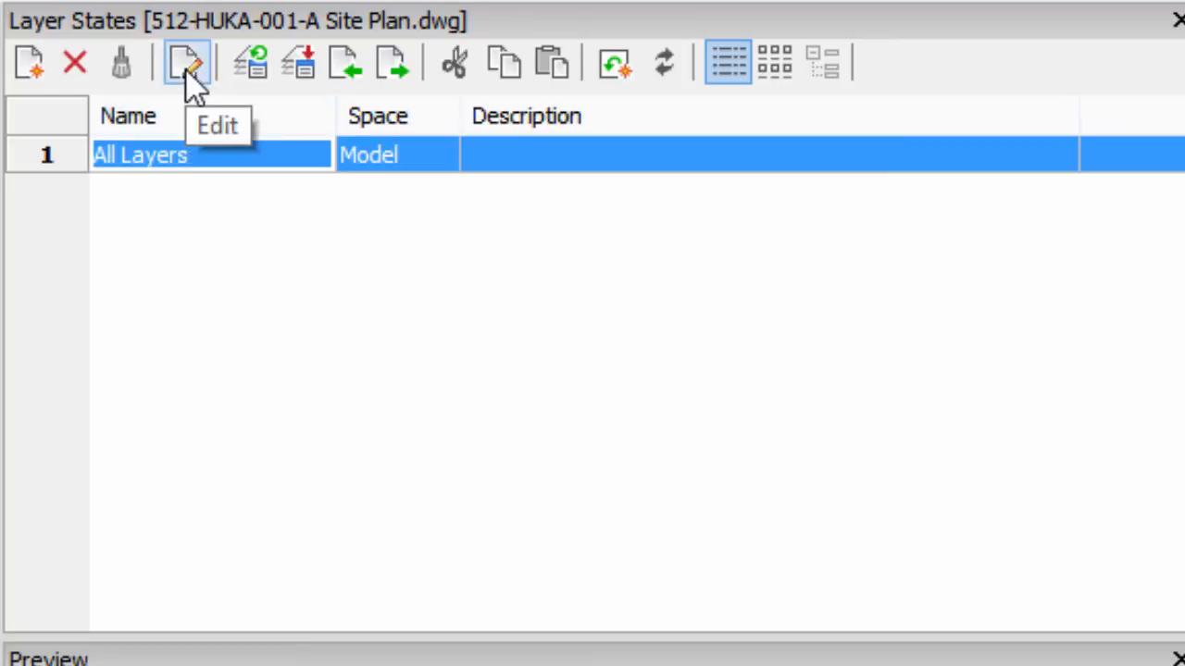
# Edit All Layers and confirm Add Layers finds every layer already included
pyautogui.click(187, 62)
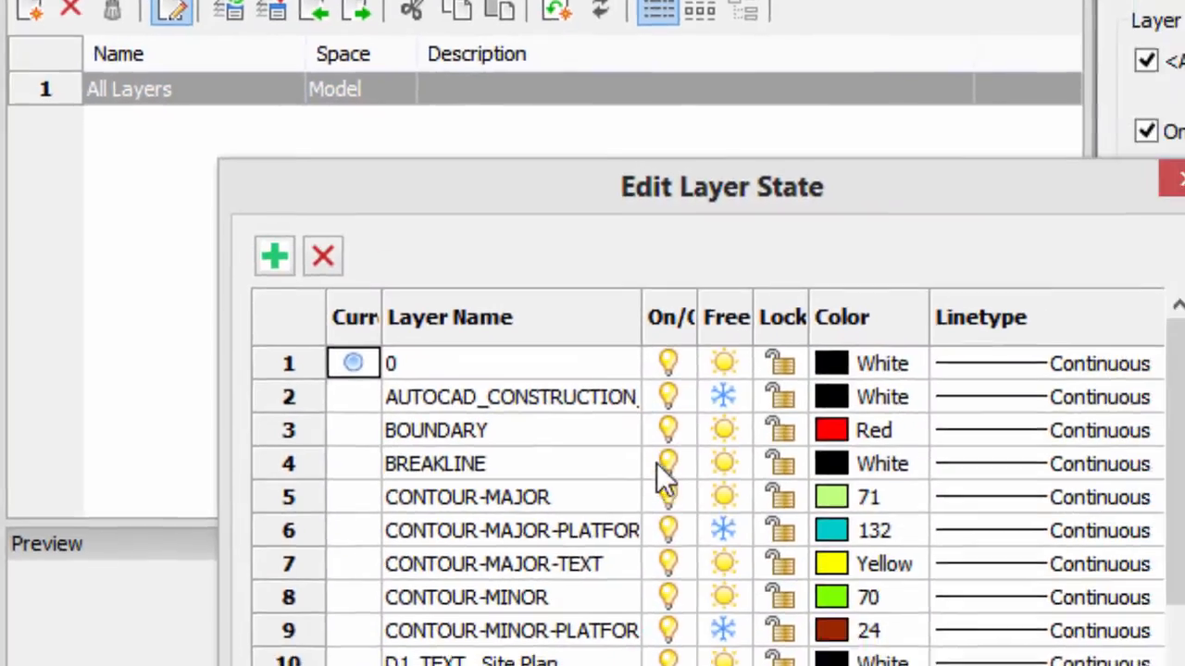
pyautogui.click(274, 257)
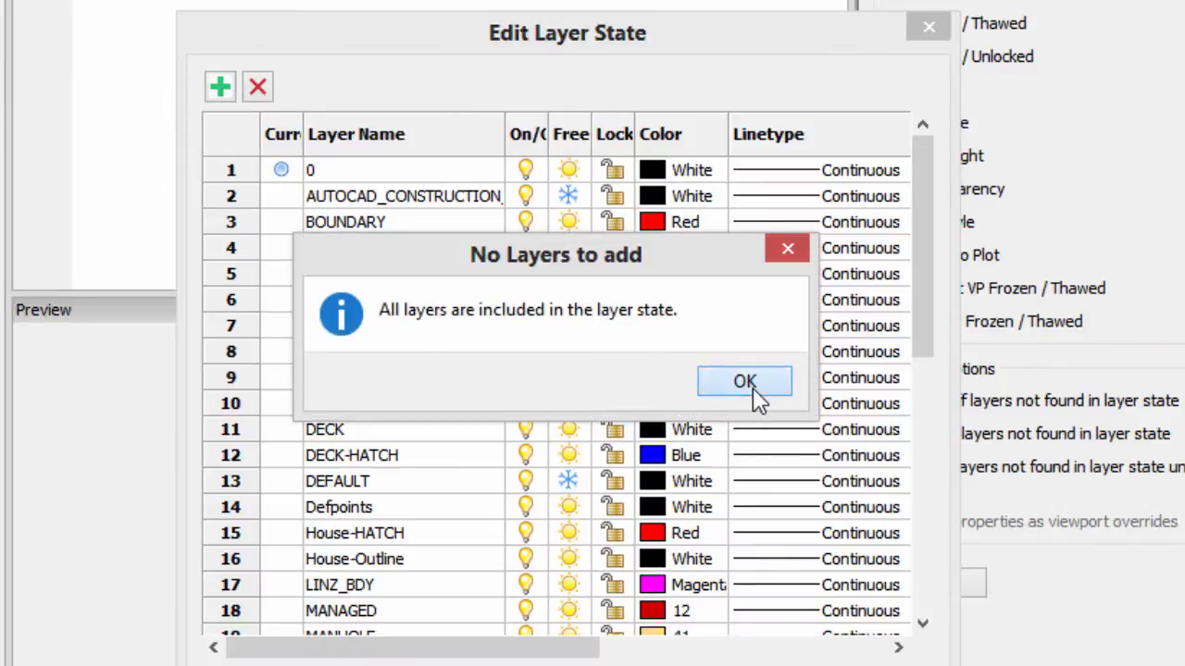
pyautogui.click(744, 380)
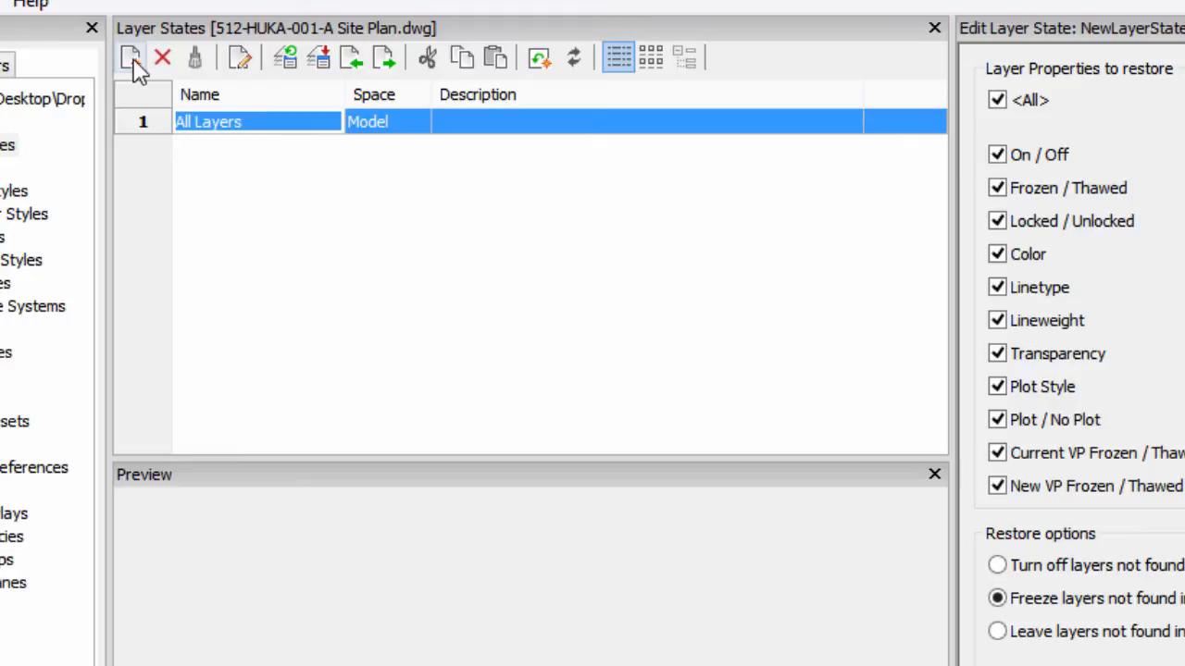
# Create a new layer state named 'Contours'
pyautogui.click(131, 56)
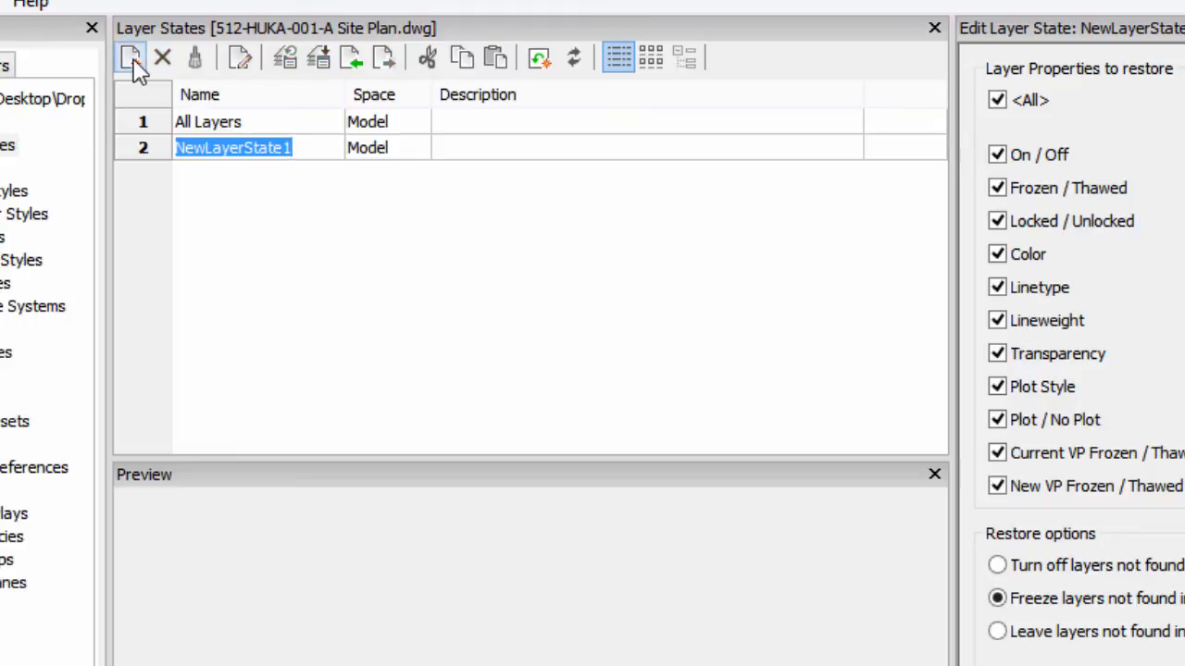
pyautogui.write('Contours')
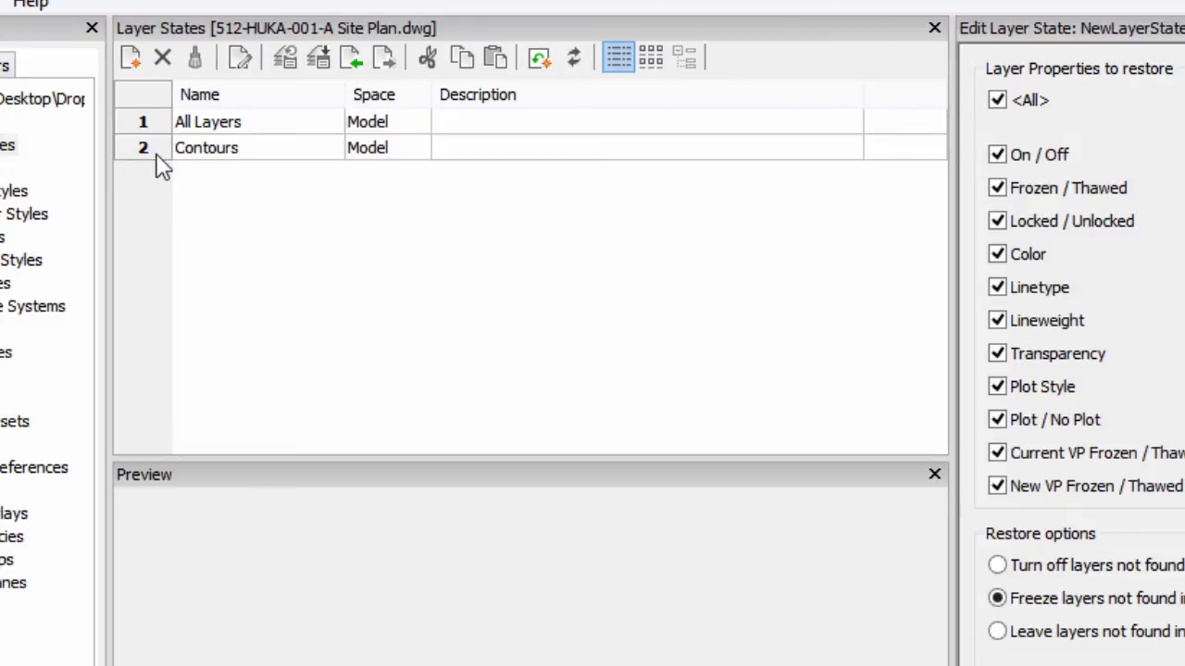
pyautogui.click(240, 57)
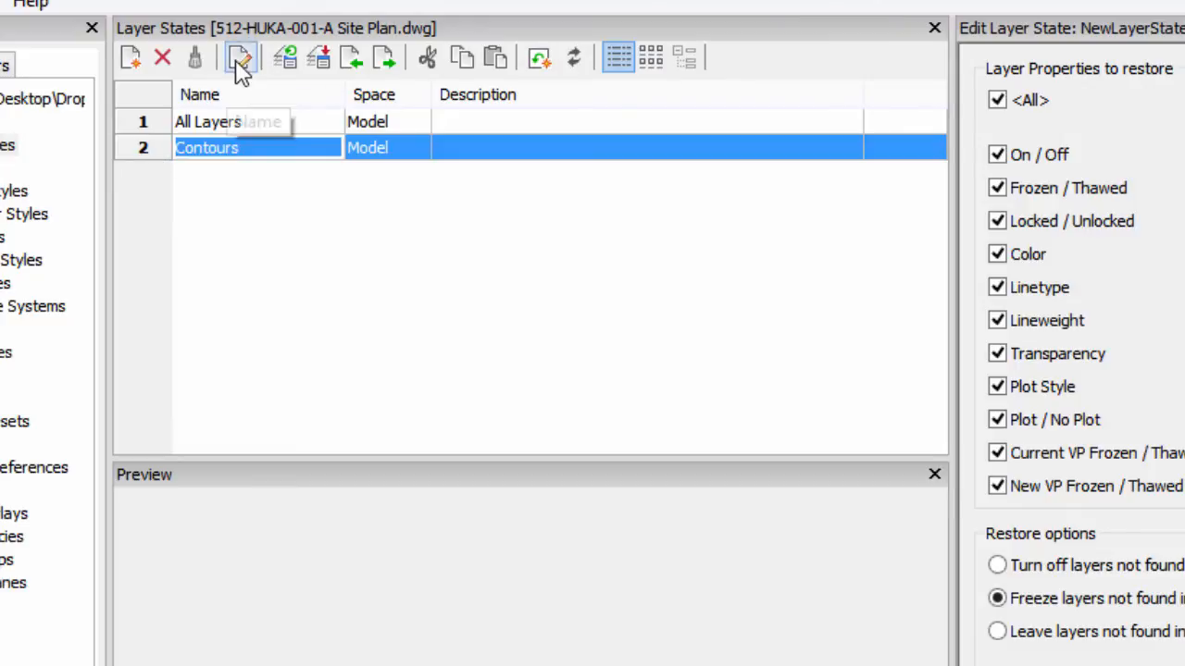
# Remove the non-contour layers from the Contours state, keeping only contours
pyautogui.click(240, 57)
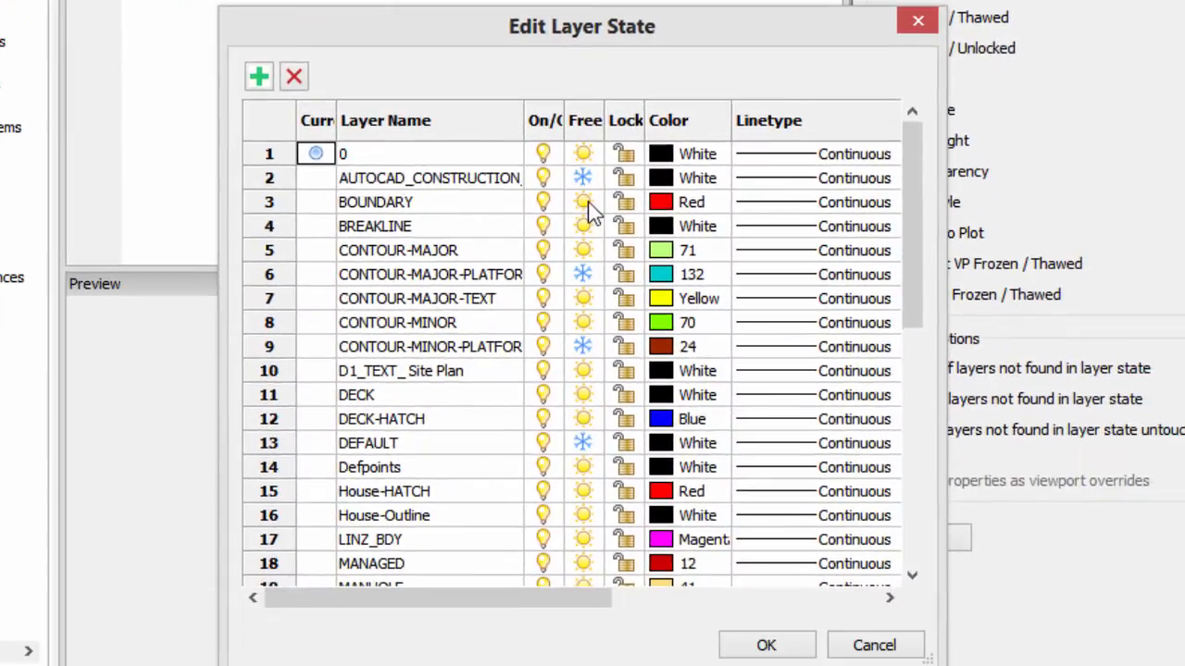
pyautogui.moveTo(426, 347)
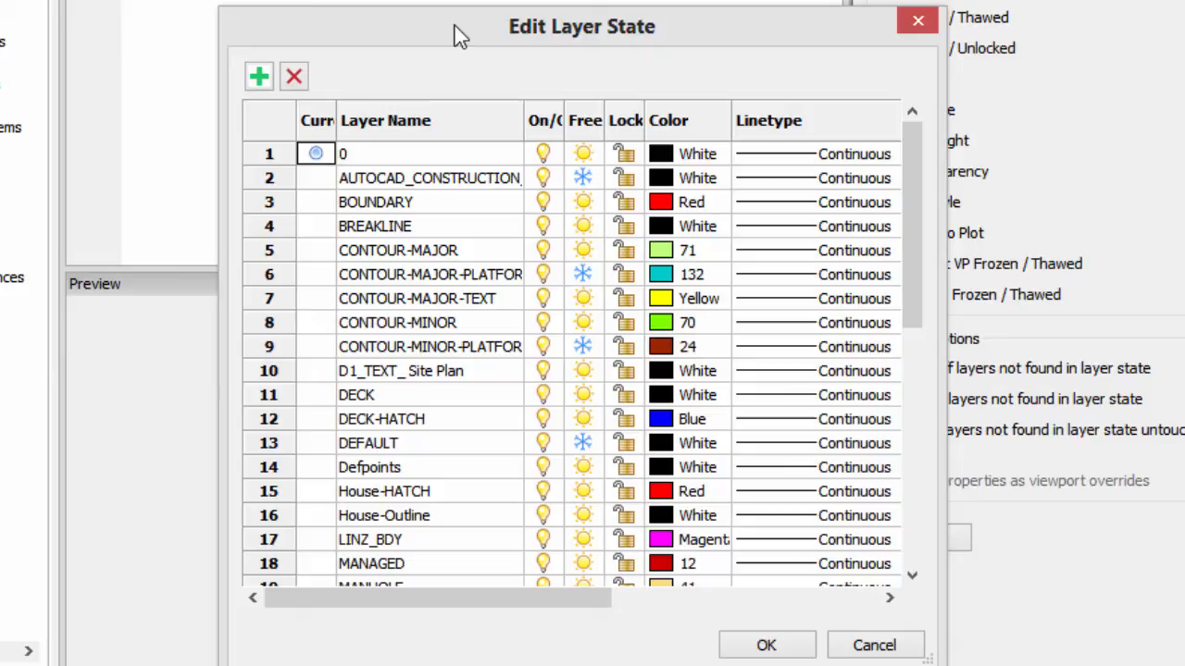
pyautogui.moveTo(426, 162)
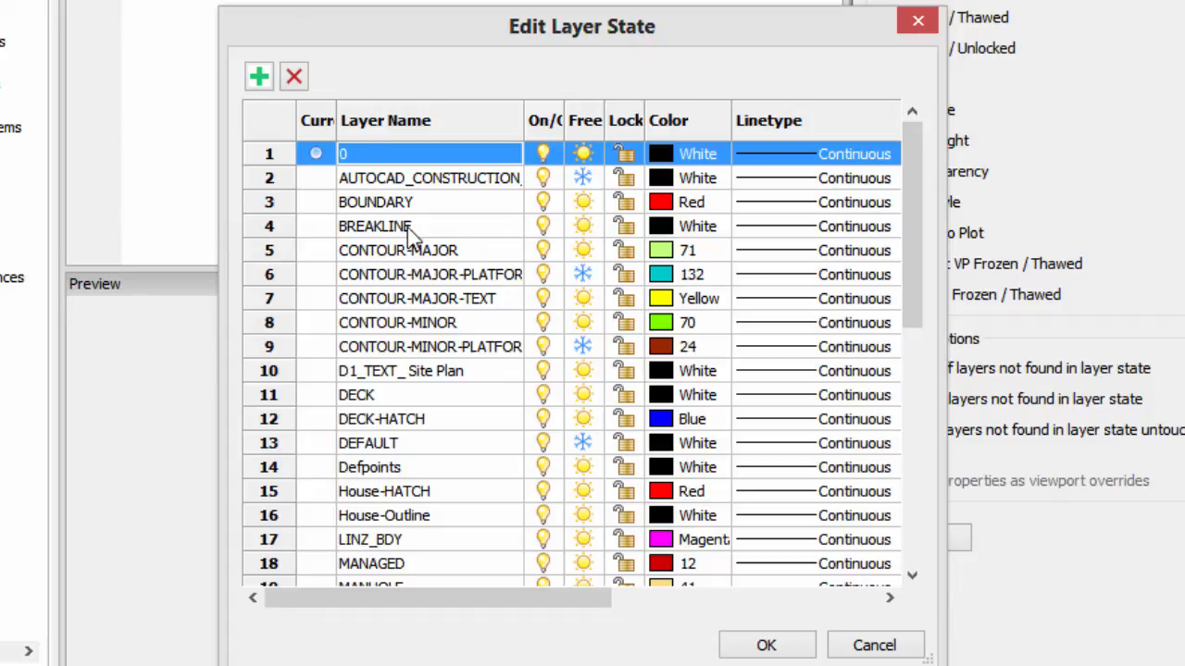
pyautogui.click(374, 226)
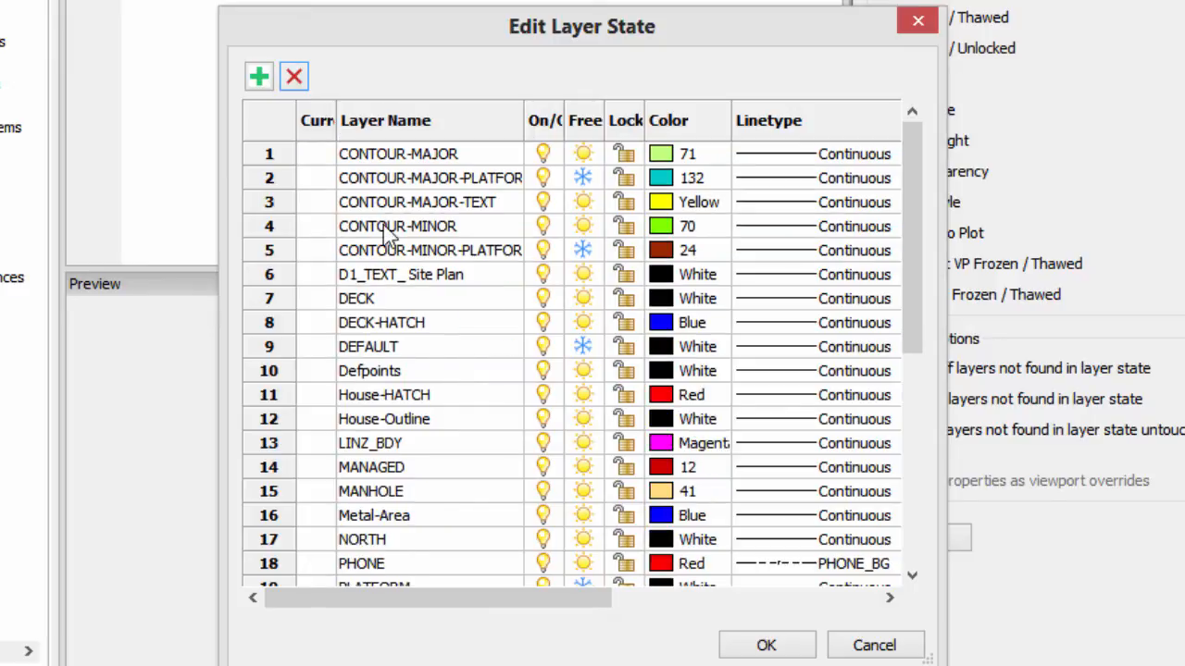
pyautogui.click(401, 274)
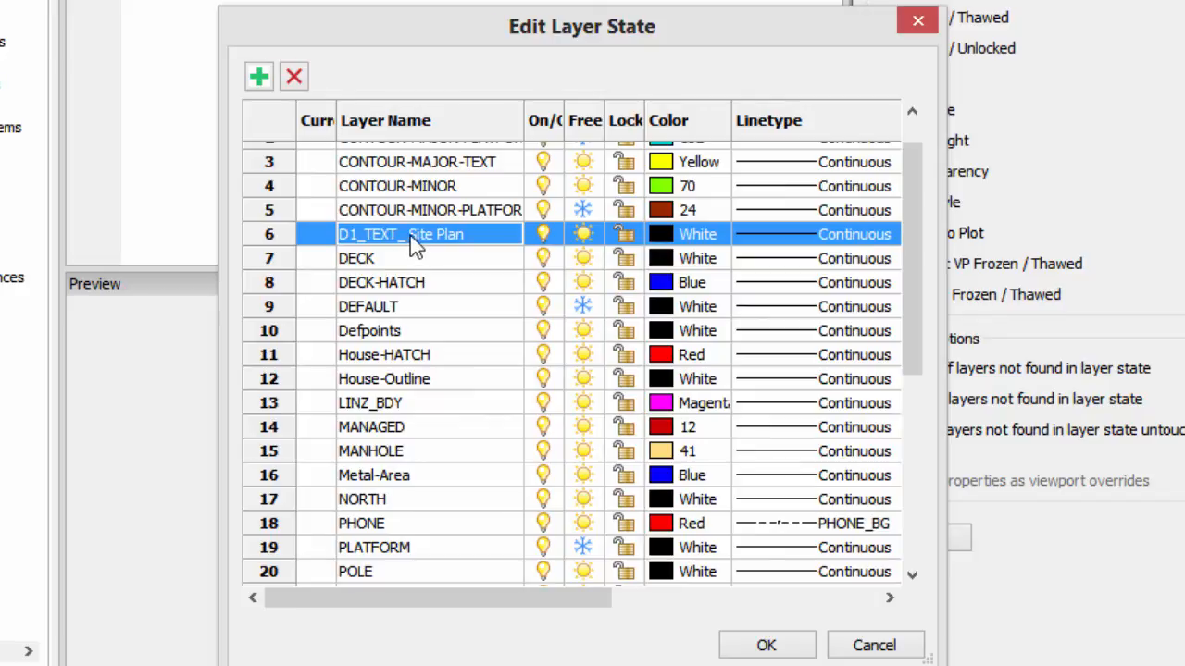
pyautogui.scroll(-3)
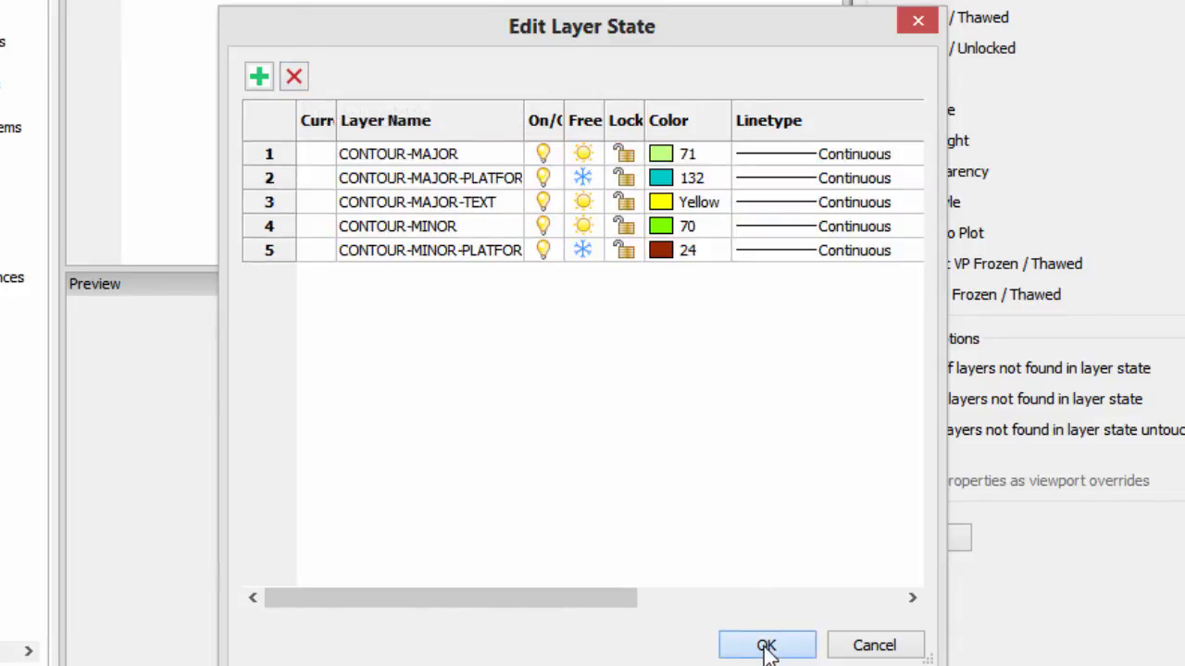
pyautogui.click(767, 645)
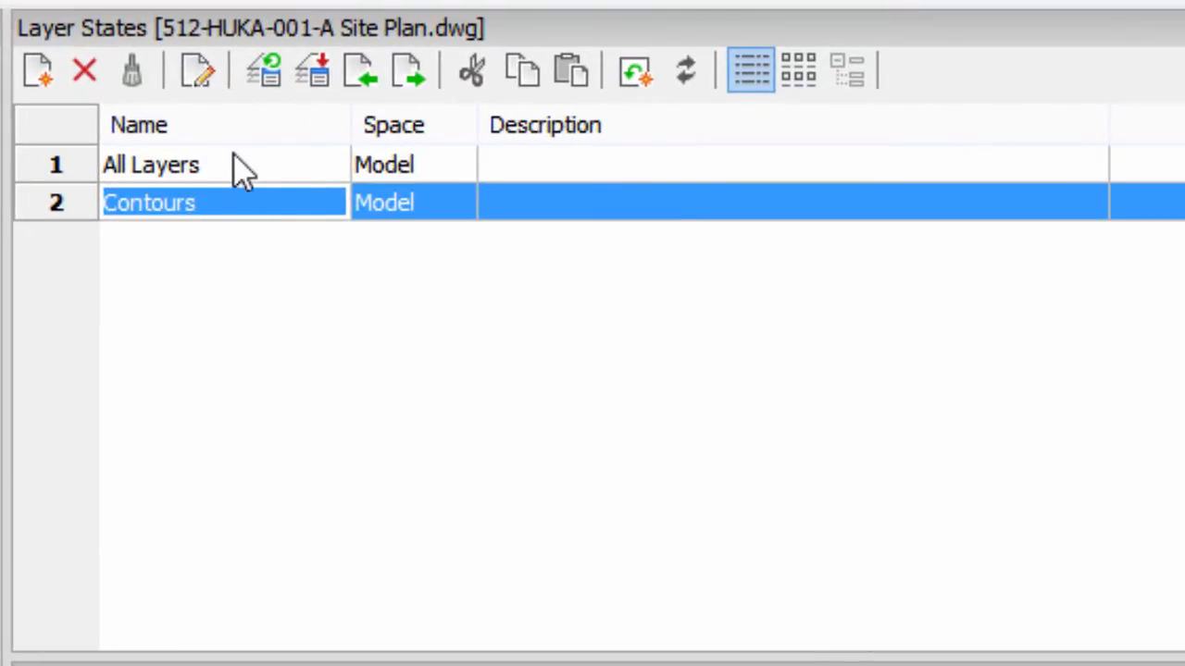
pyautogui.moveTo(266, 72)
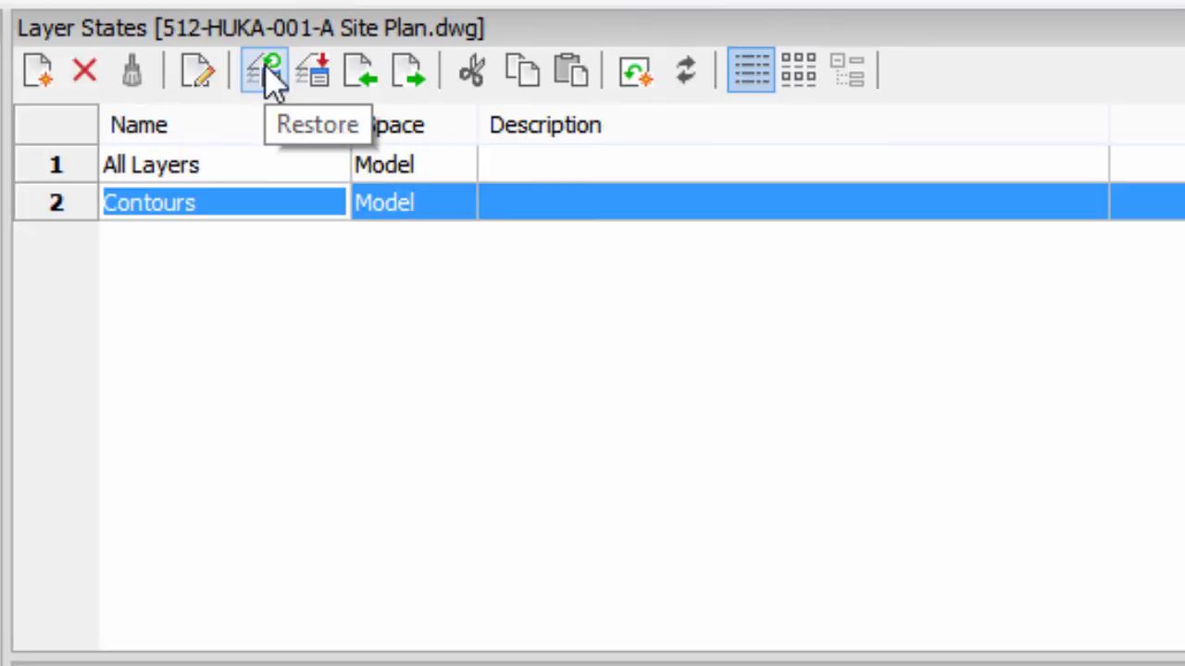
pyautogui.moveTo(271, 79)
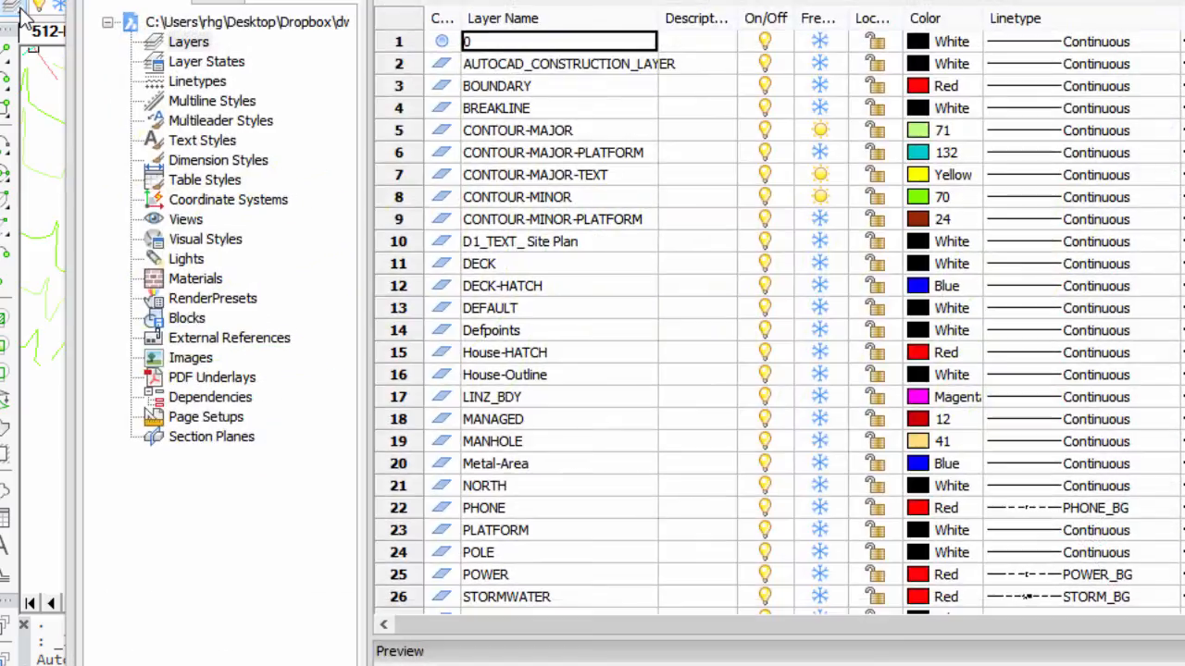
# Restore the All Layers state from the saved layer states list
pyautogui.click(207, 61)
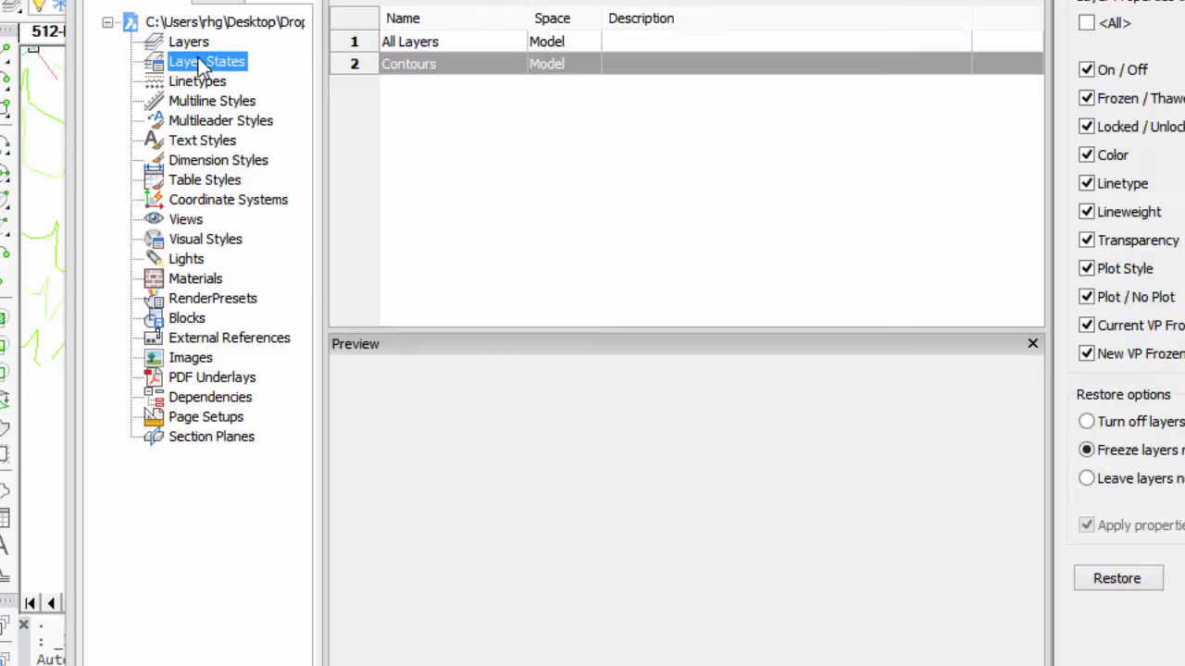
pyautogui.click(410, 41)
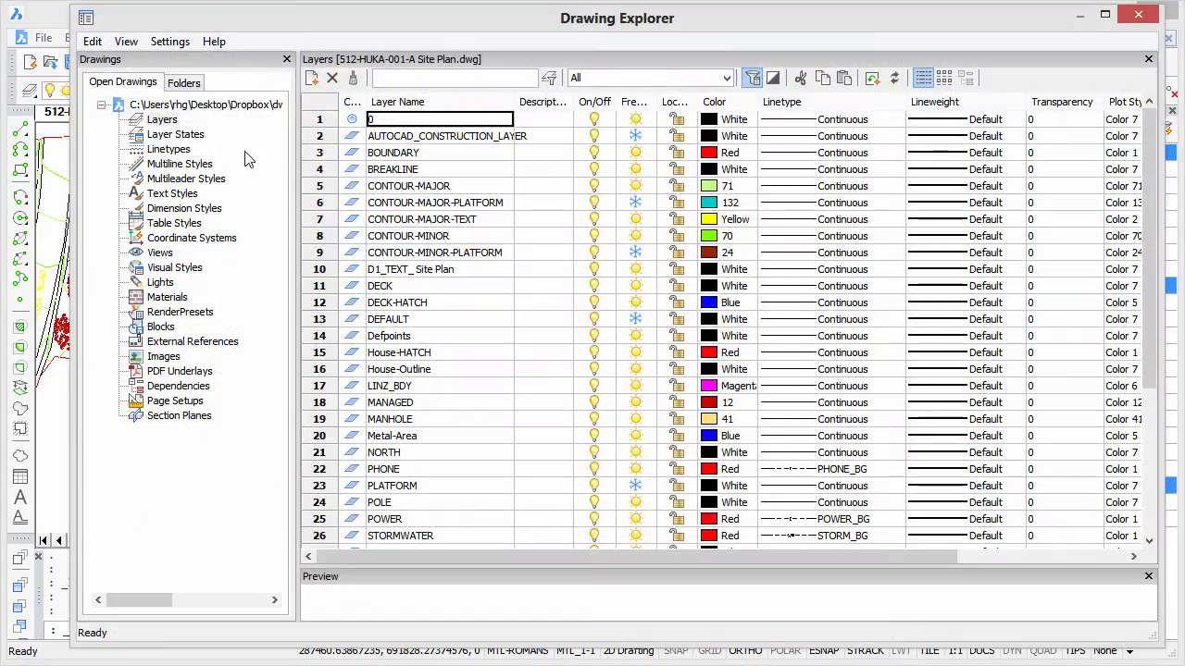
# In the Contours state's layer list, set layer colours such as Defpoints to index 250
pyautogui.click(175, 134)
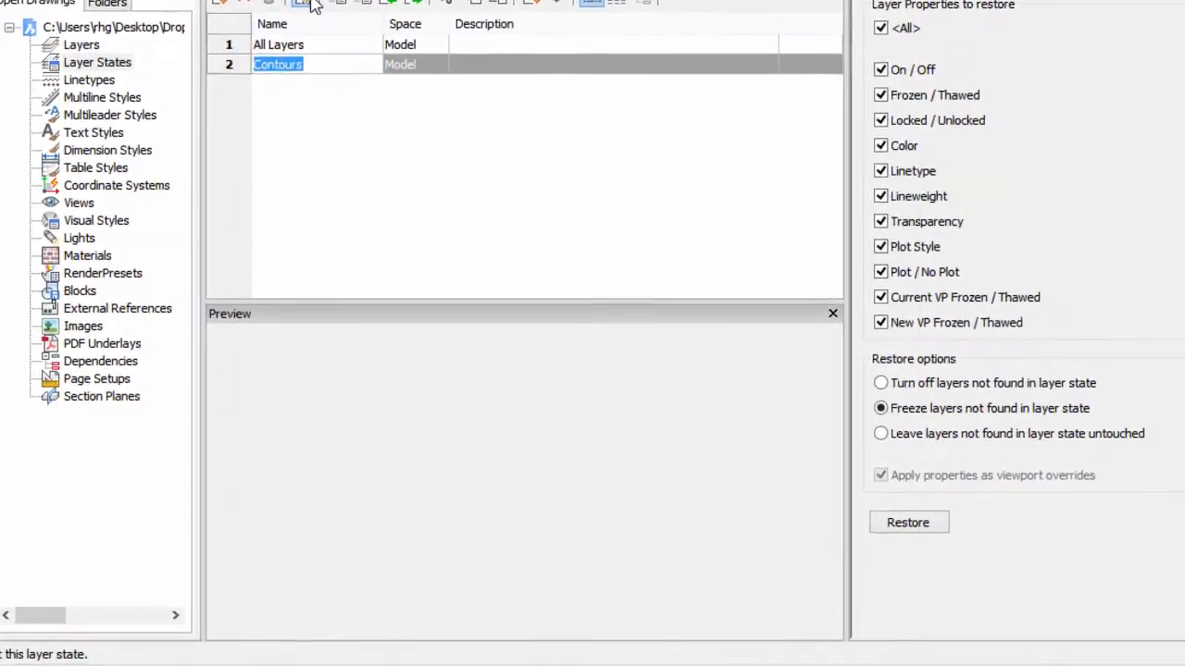
pyautogui.click(302, 4)
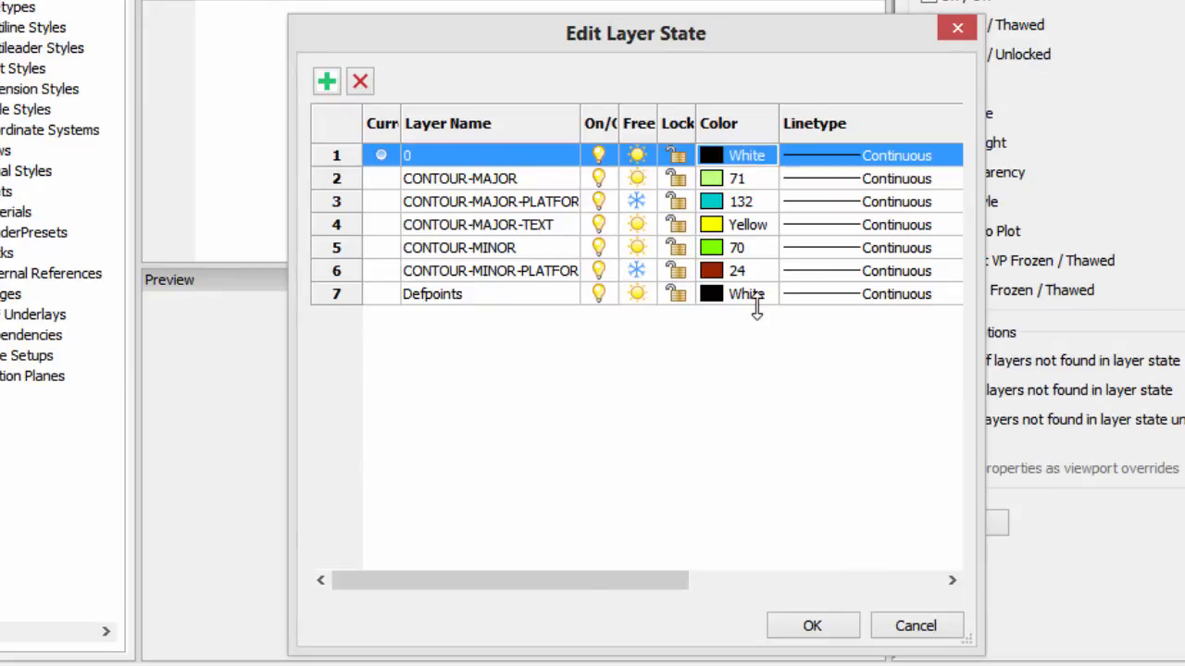
pyautogui.click(711, 293)
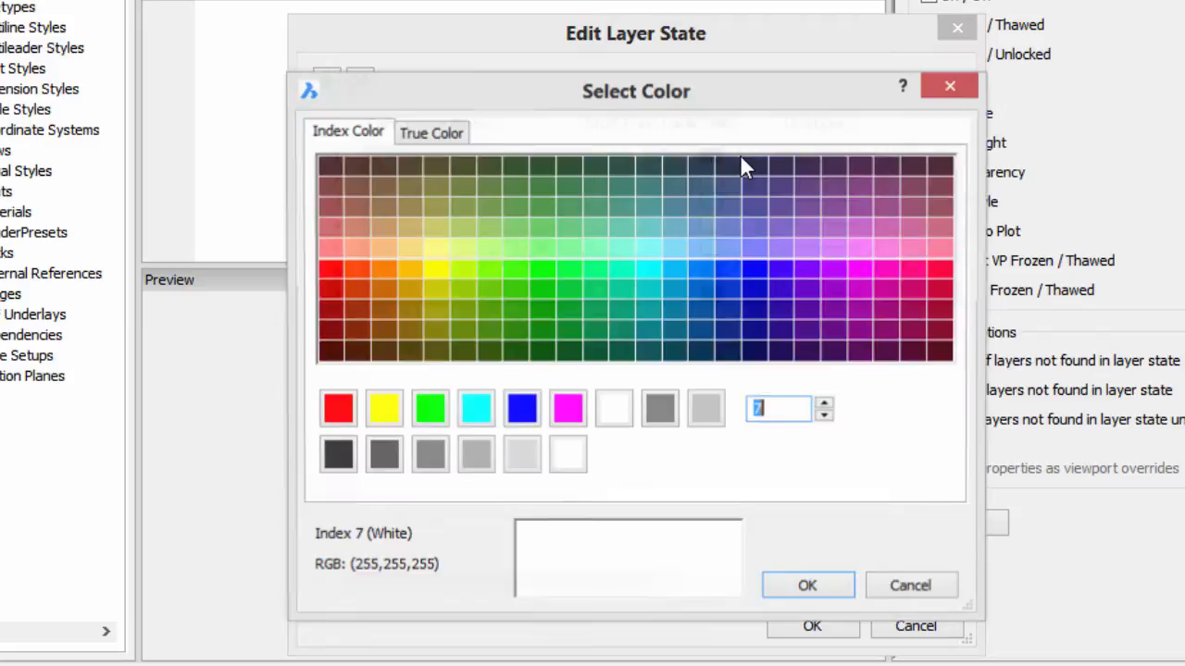
pyautogui.click(337, 454)
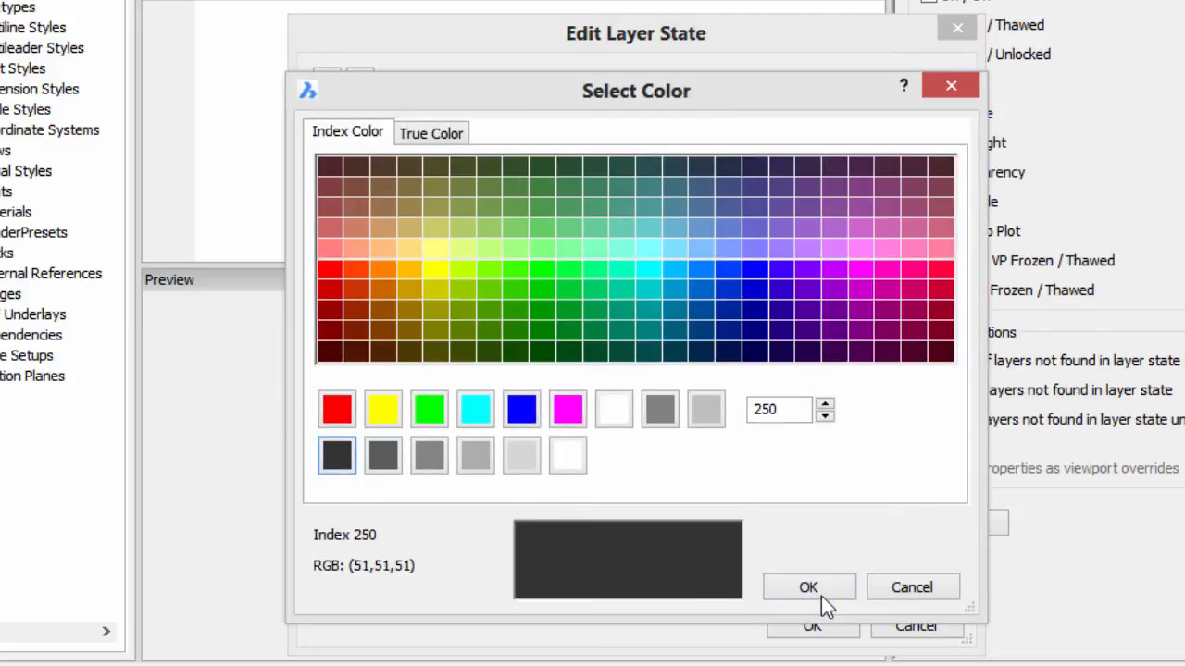
pyautogui.click(808, 587)
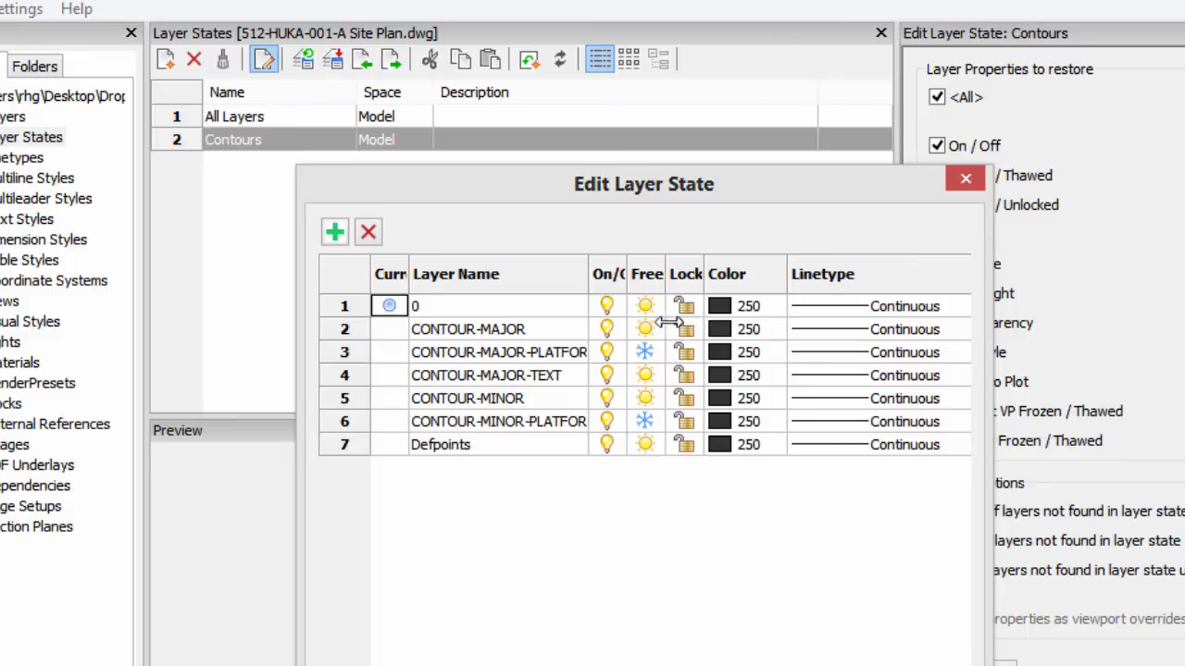
pyautogui.moveTo(667, 322)
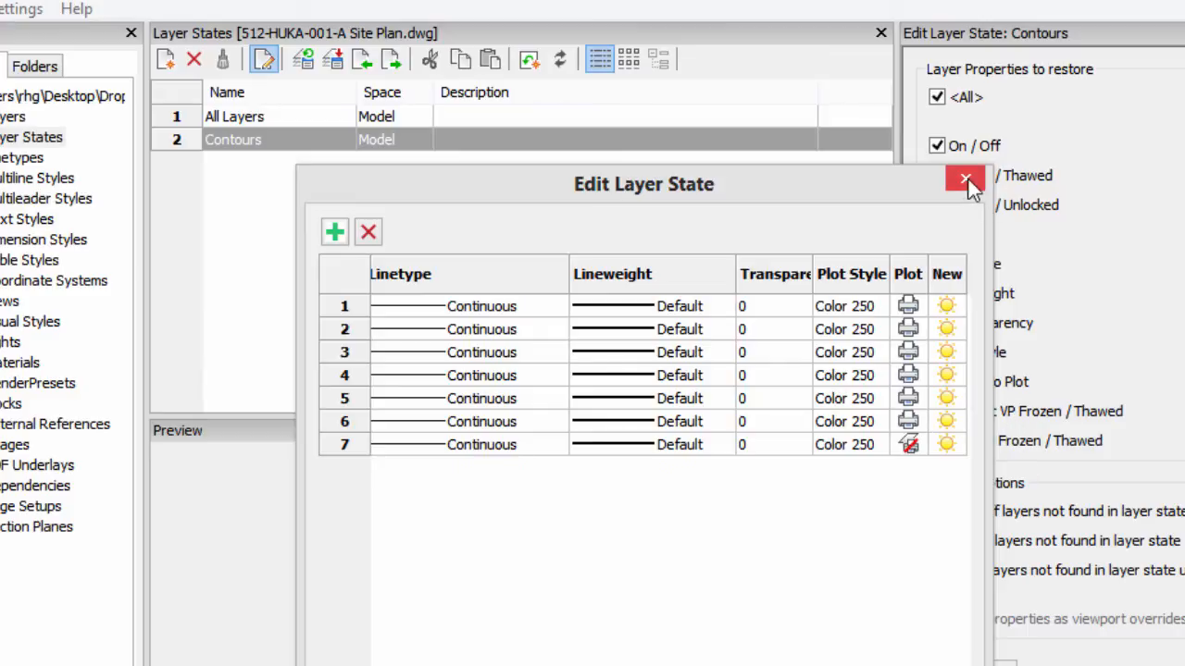
# Close the Edit Layer State dialog and return to the site plan drawing
pyautogui.click(966, 180)
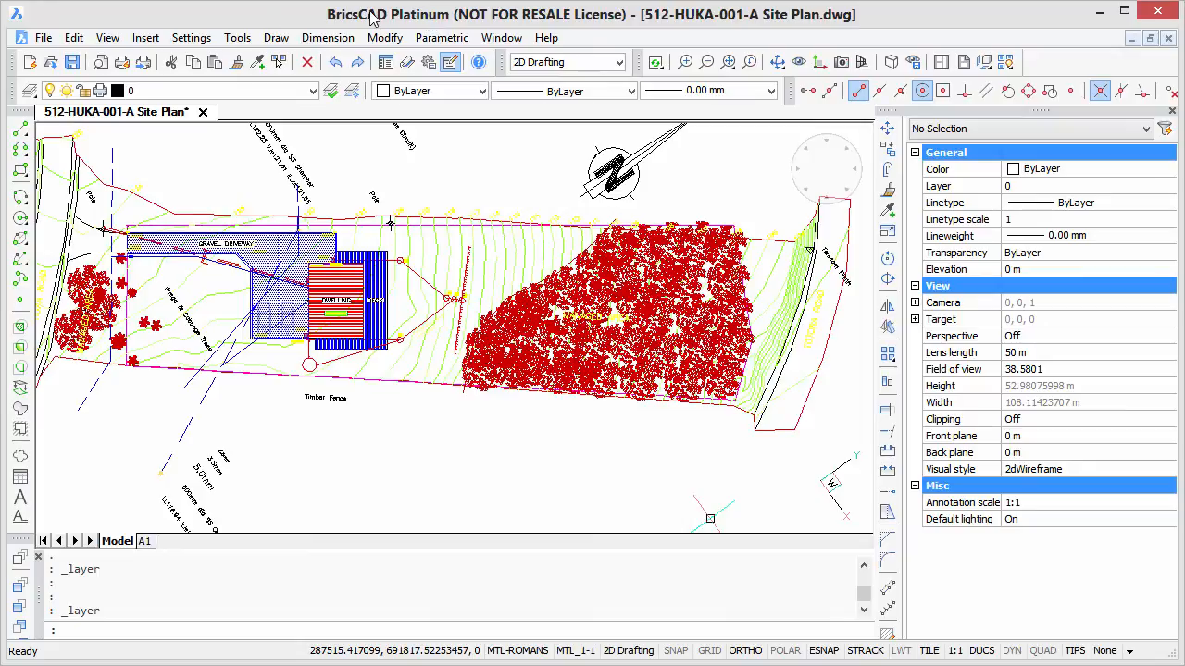
pyautogui.moveTo(237, 38)
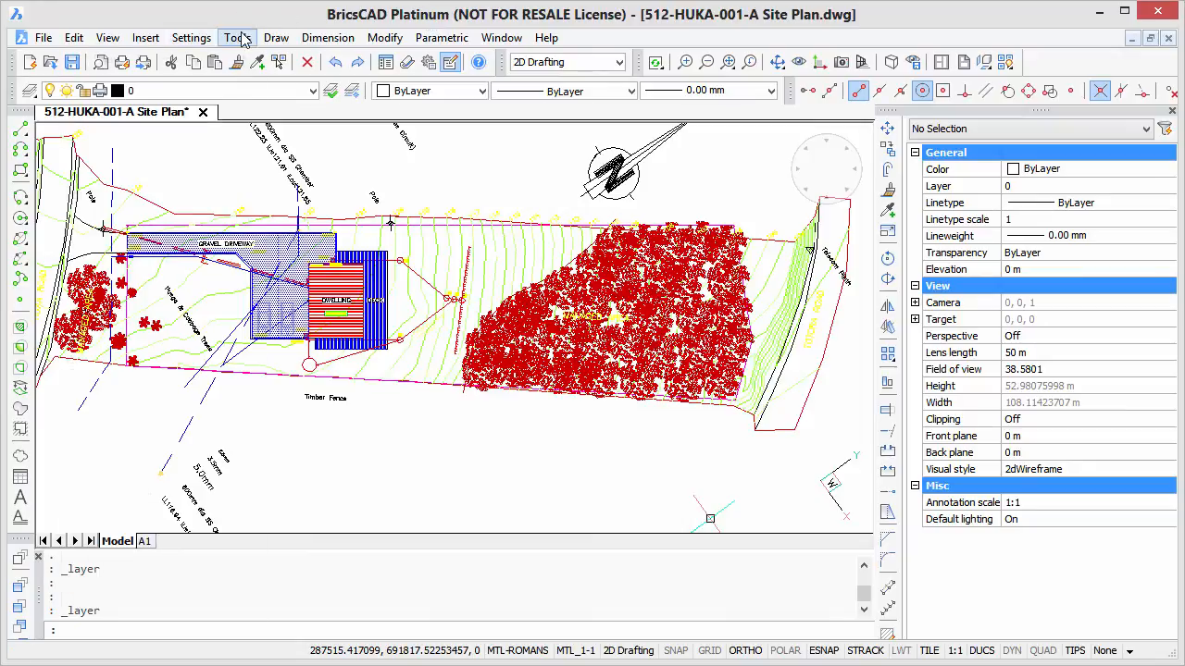
pyautogui.click(237, 37)
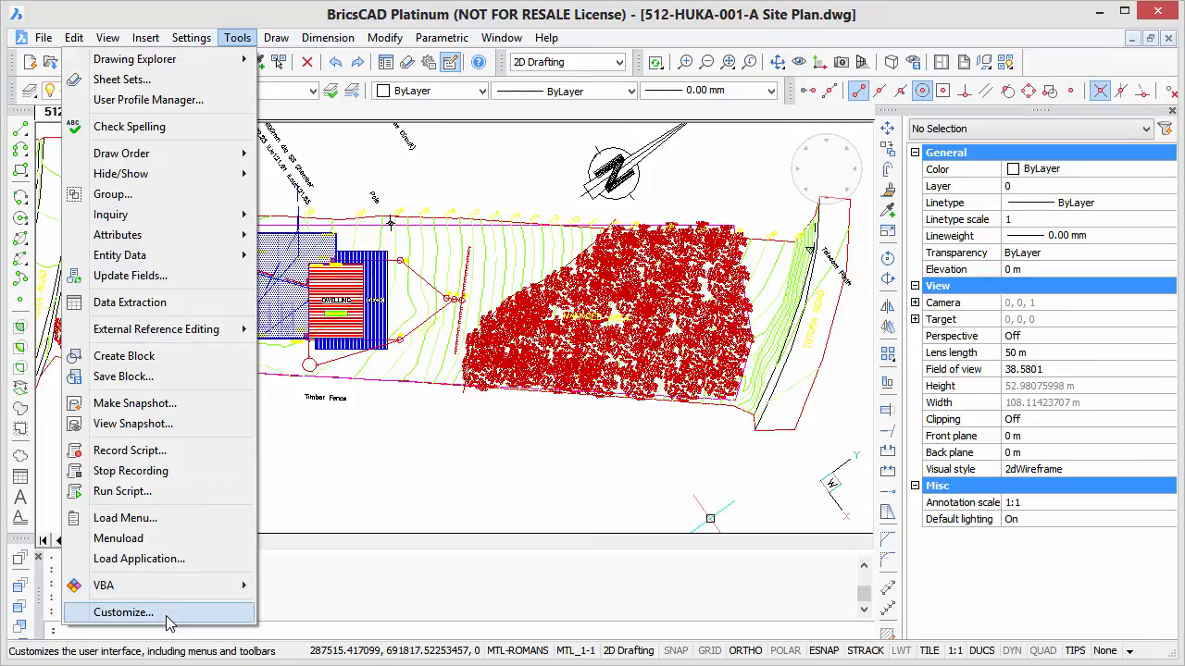
# Append a toolbar named 'Layer States' to the BRICSCAD toolbar group in Customize
pyautogui.click(123, 612)
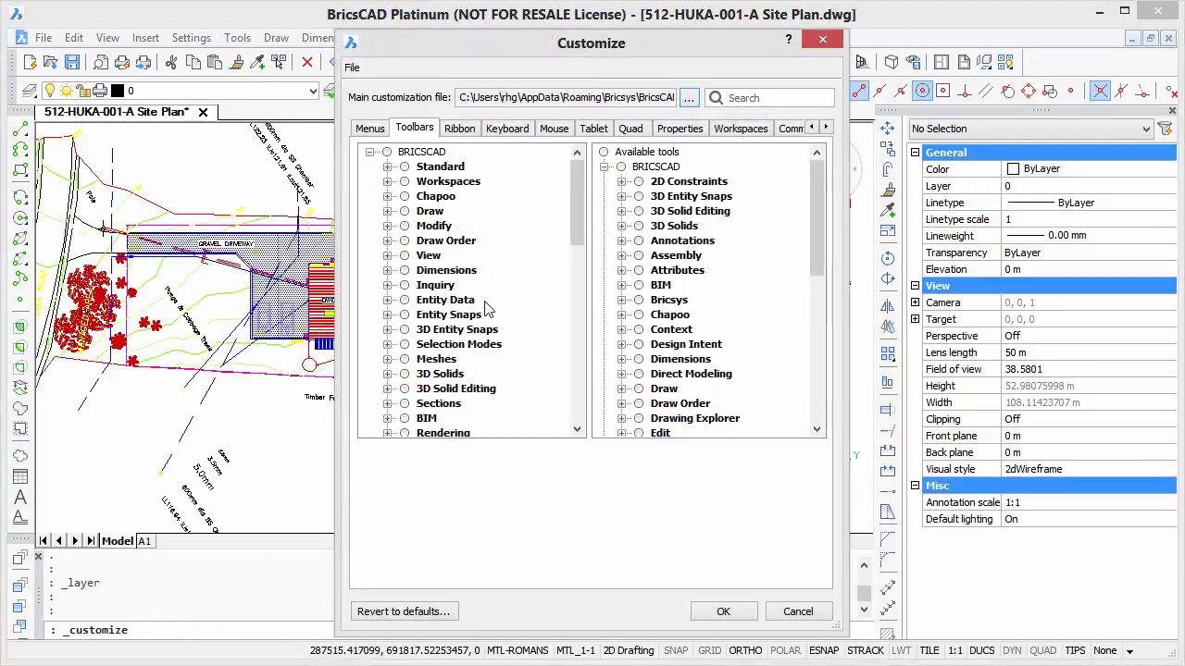
pyautogui.scroll(-3)
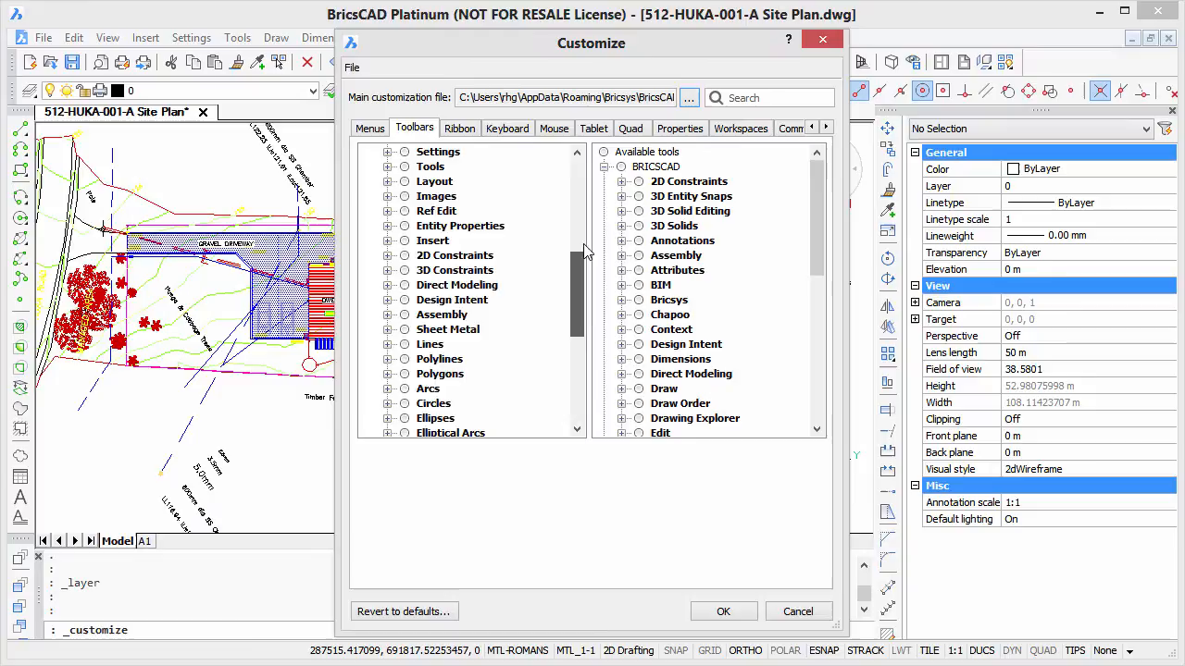
pyautogui.rightClick(421, 150)
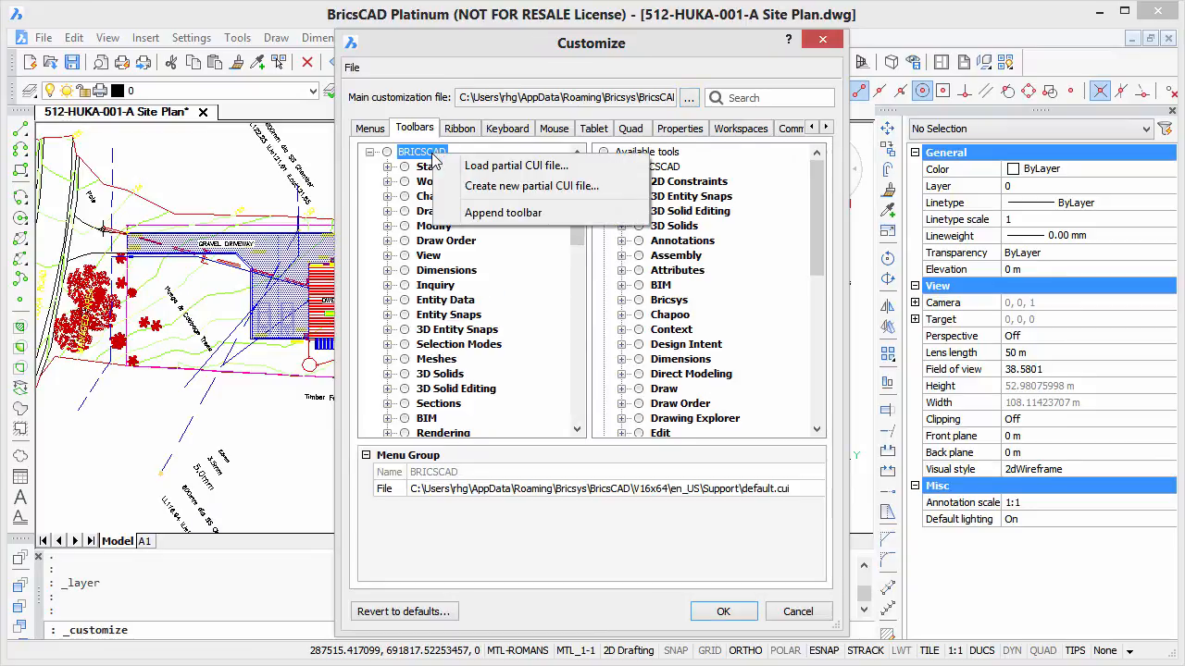
pyautogui.click(503, 212)
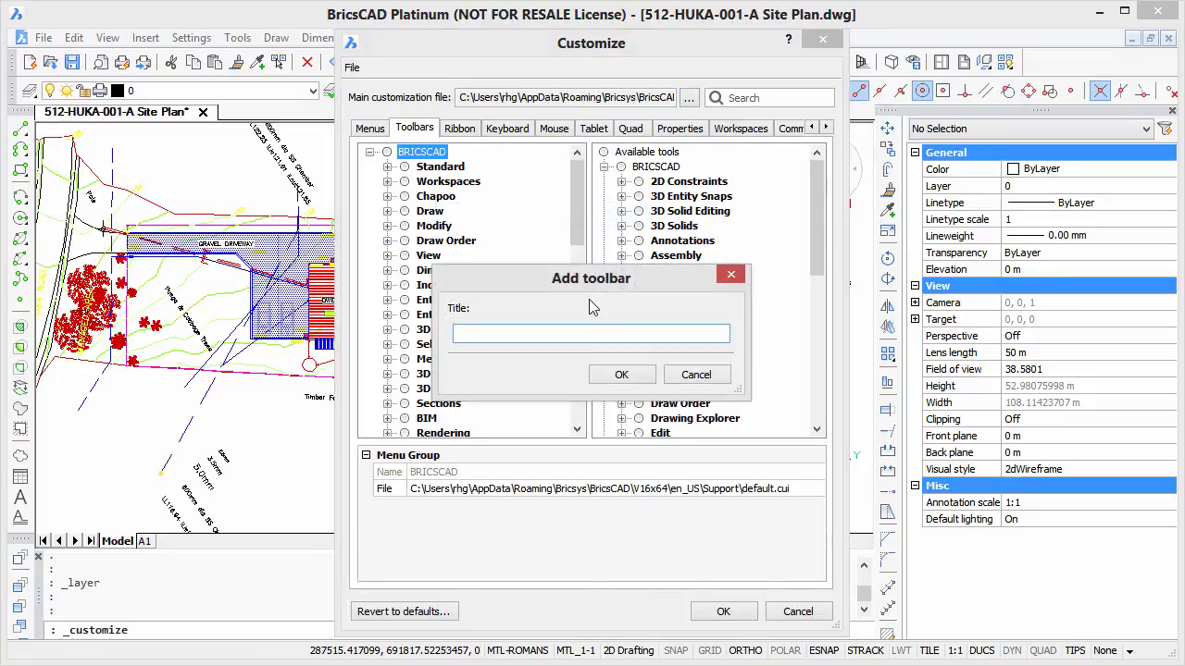
pyautogui.write('Layer States')
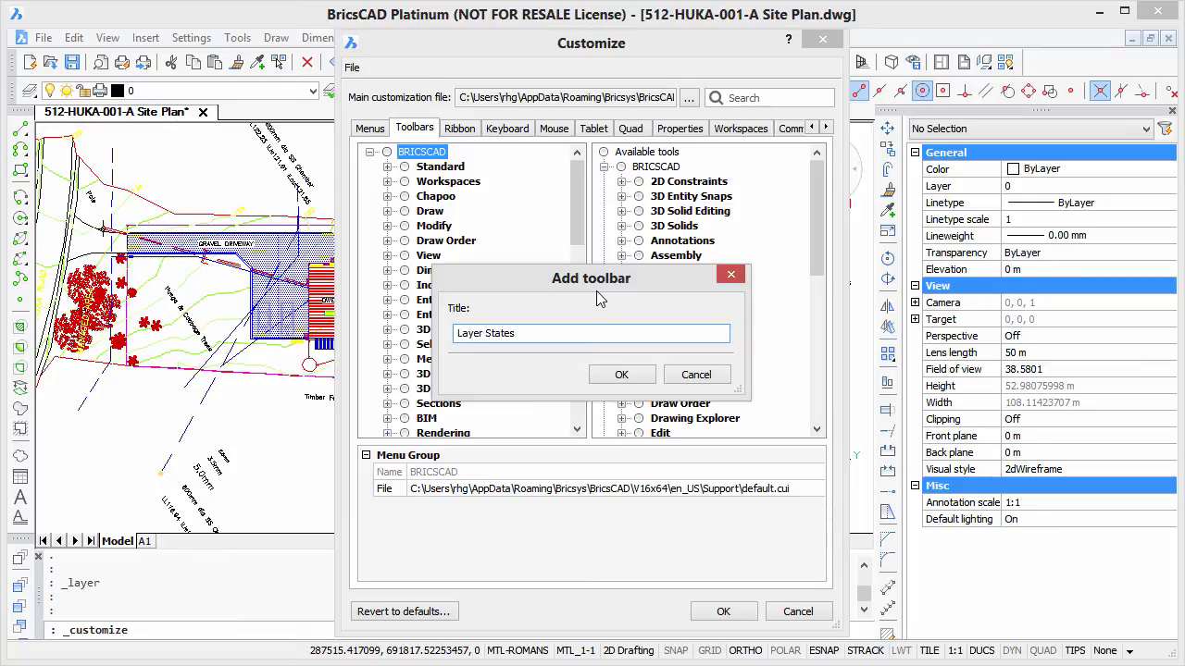
pyautogui.click(621, 374)
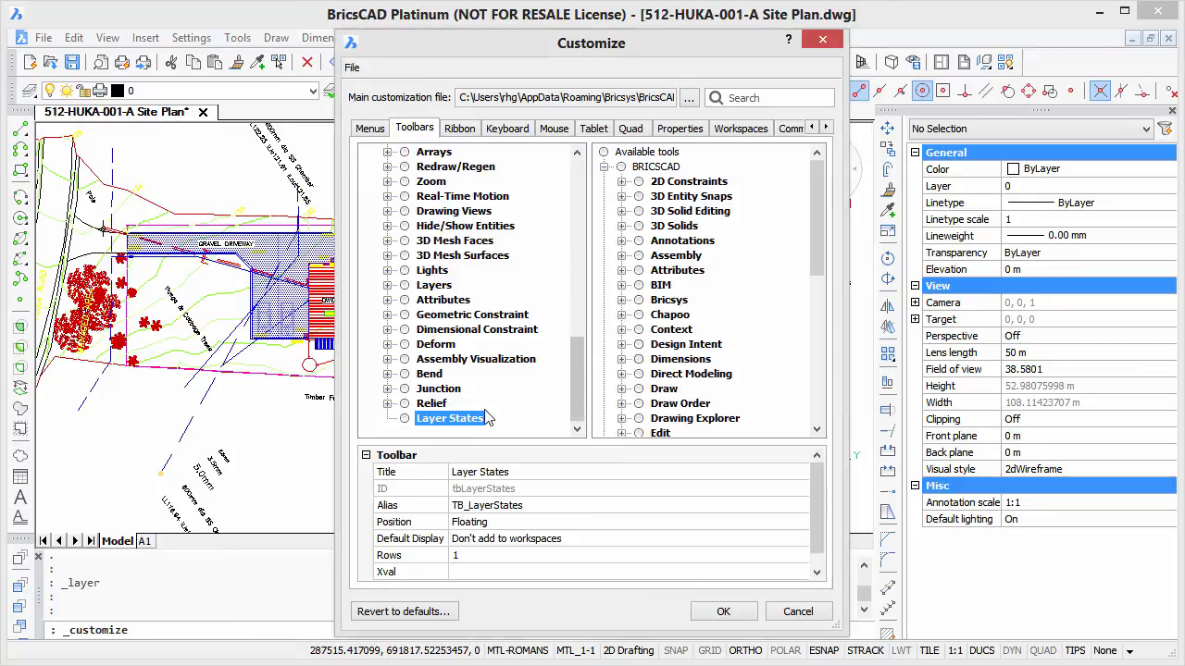
pyautogui.moveTo(784, 115)
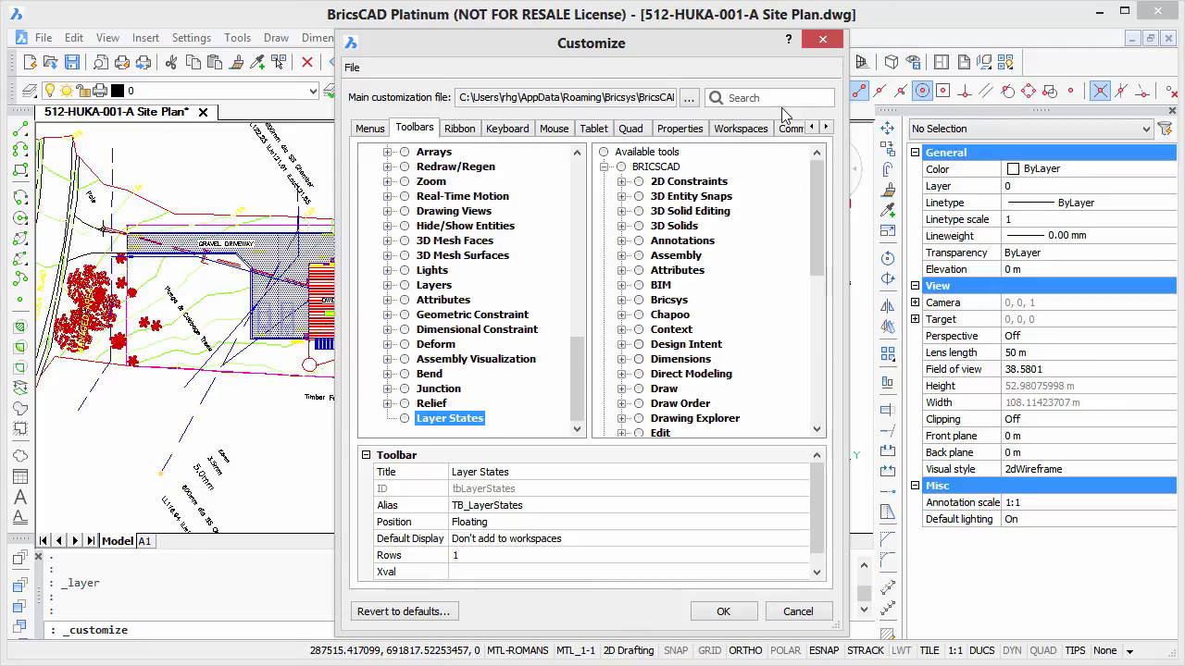
# Search tools for 'layer stat' and add the Layer State drop list control
pyautogui.click(768, 97)
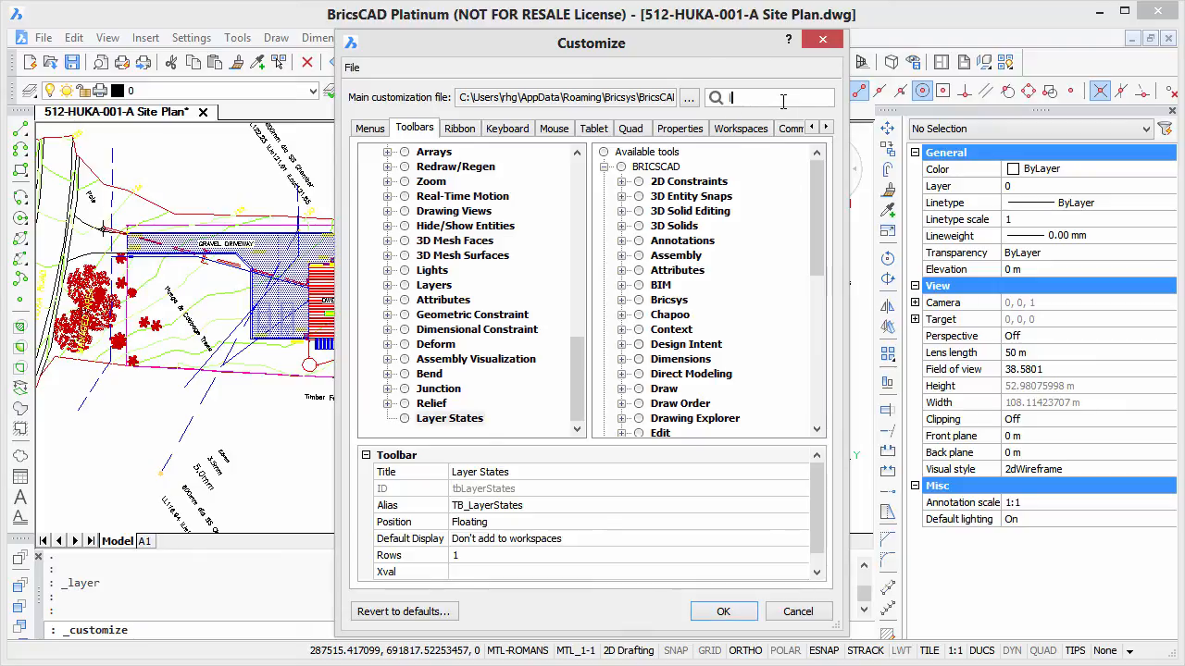
pyautogui.write('layer states')
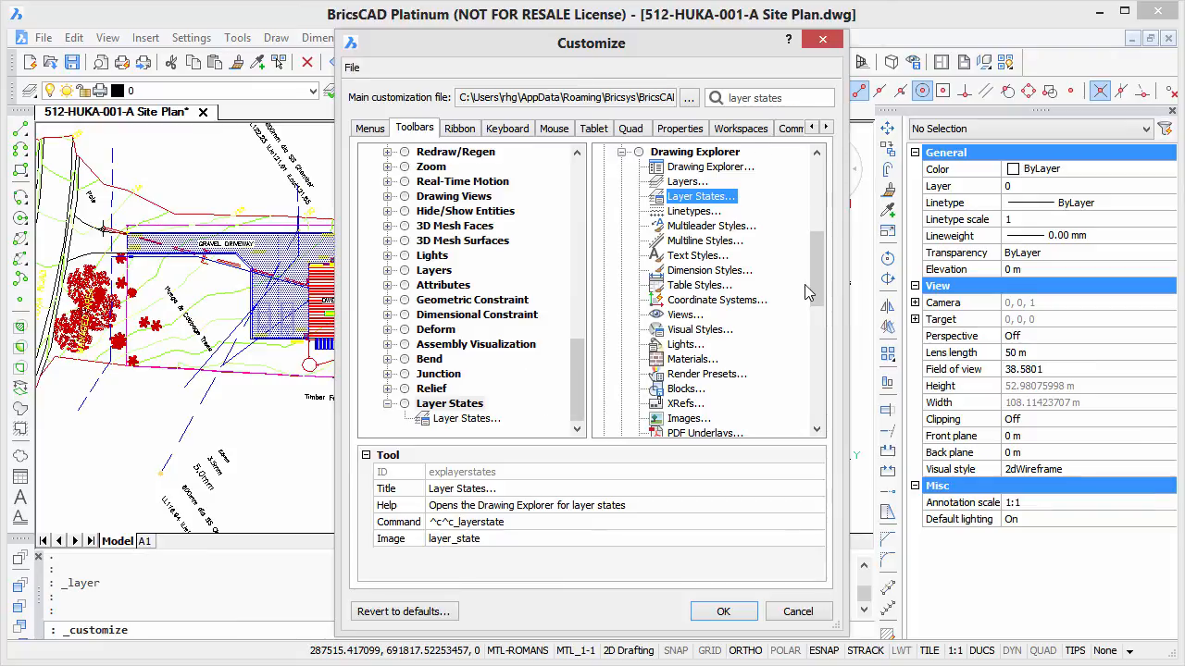
pyautogui.scroll(-3)
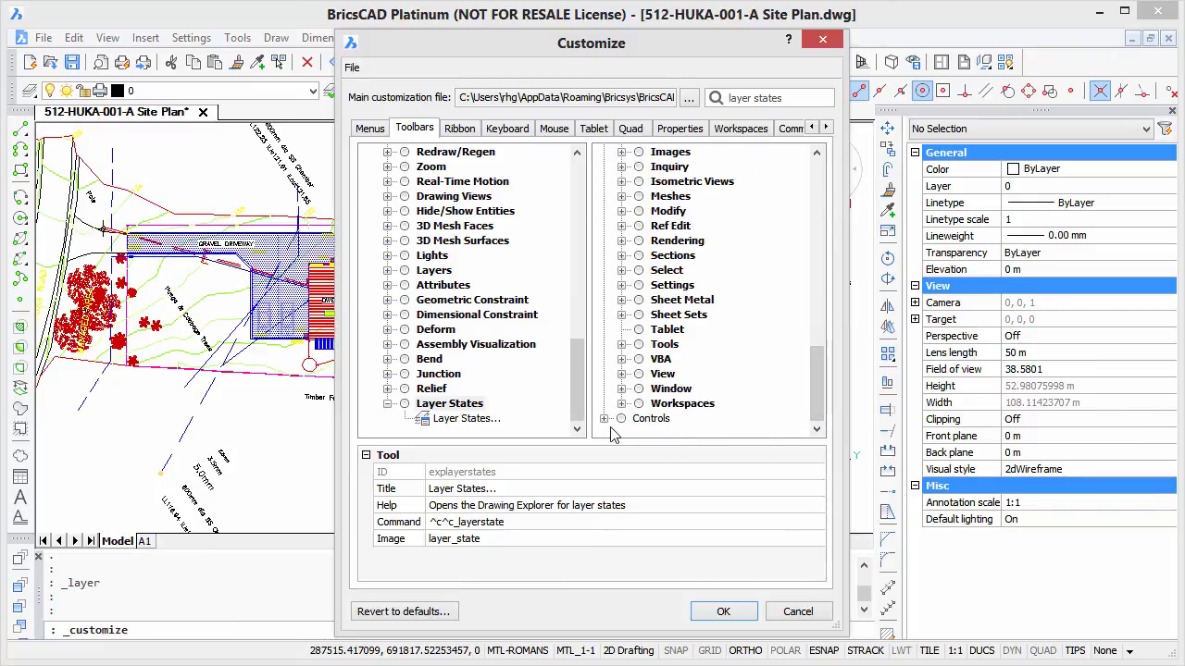
pyautogui.click(621, 240)
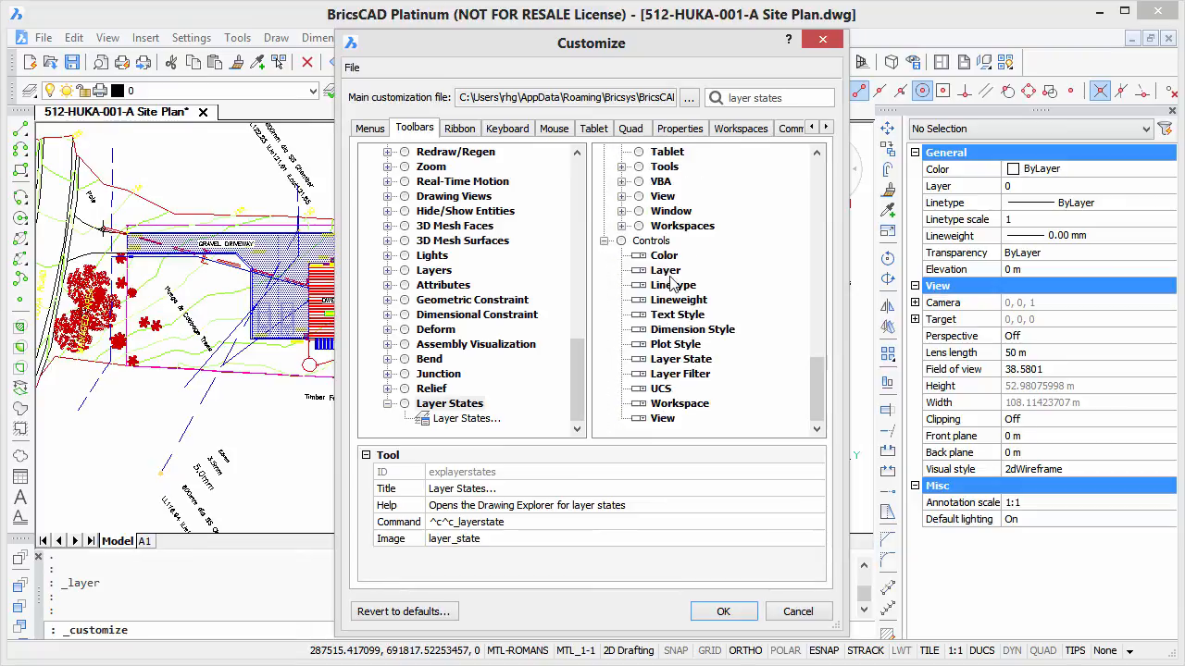
pyautogui.click(680, 358)
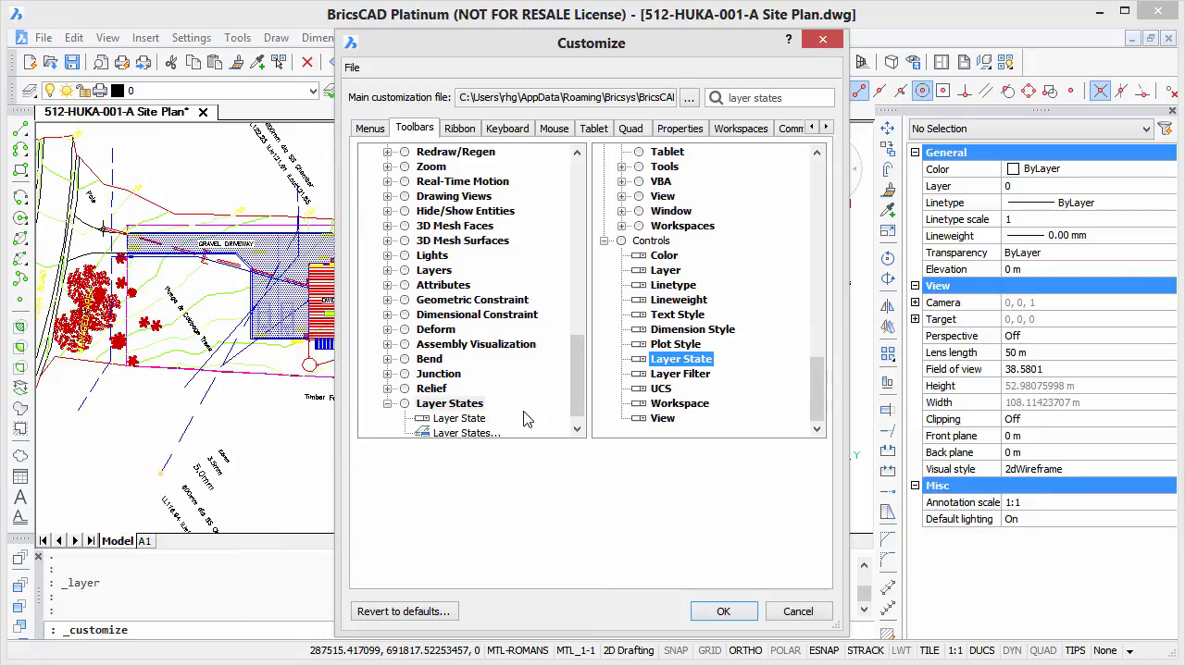
pyautogui.moveTo(488, 425)
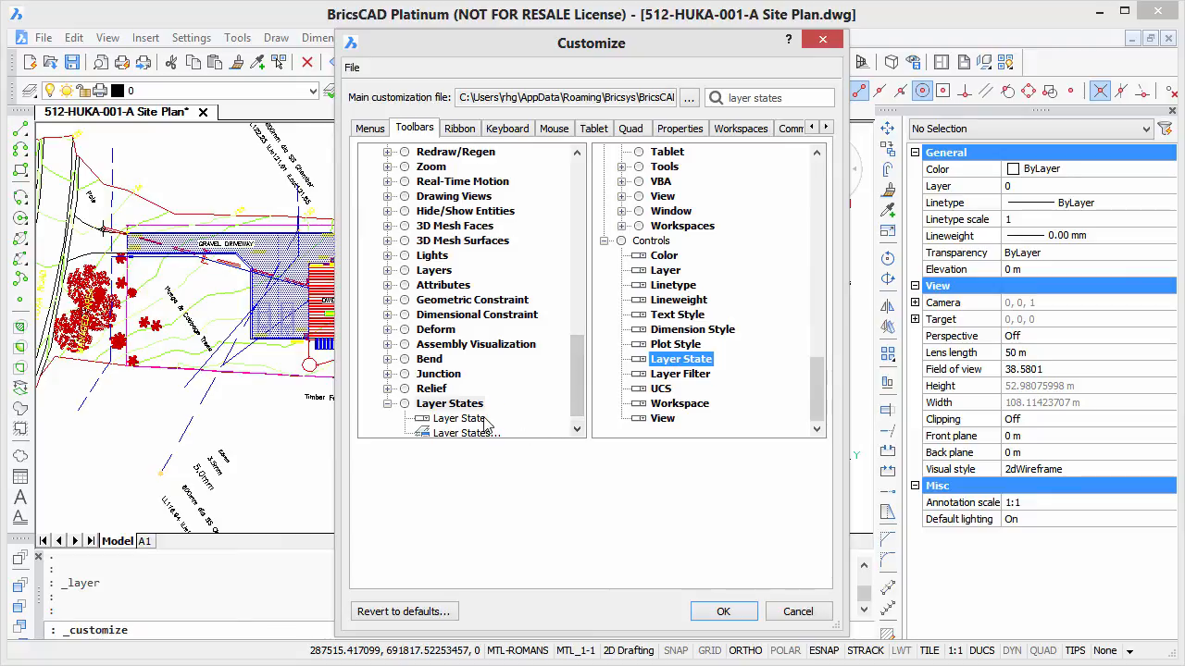
# Reorder the toolbar so the Layer States button precedes the drop list
pyautogui.click(459, 418)
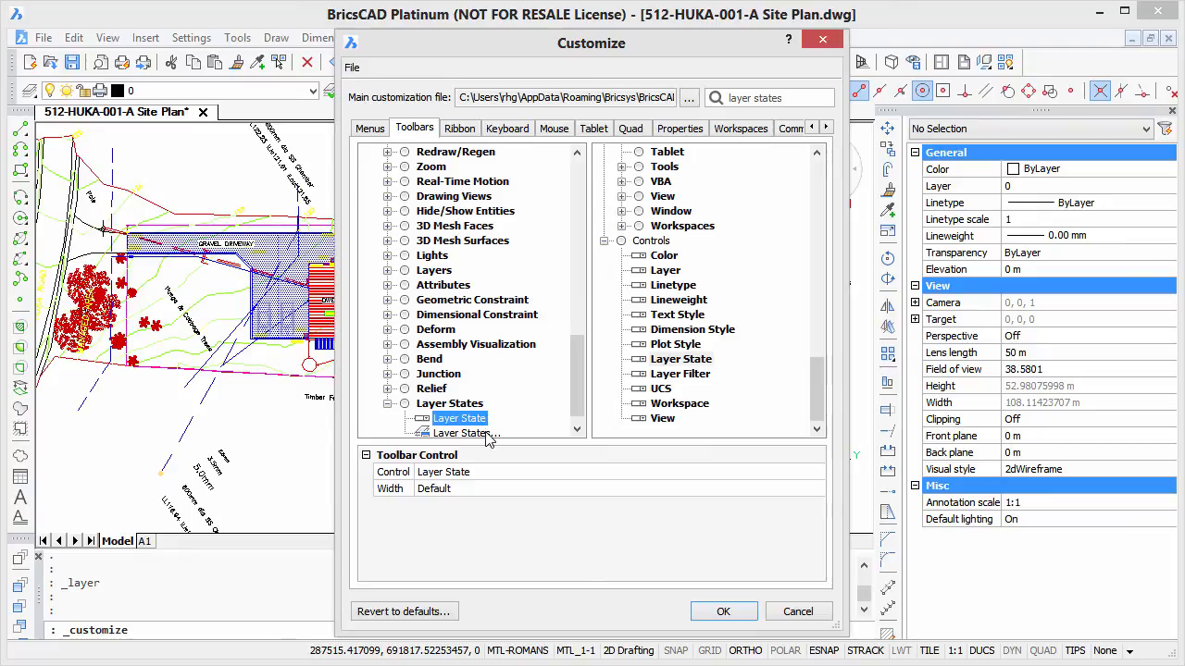
pyautogui.click(463, 419)
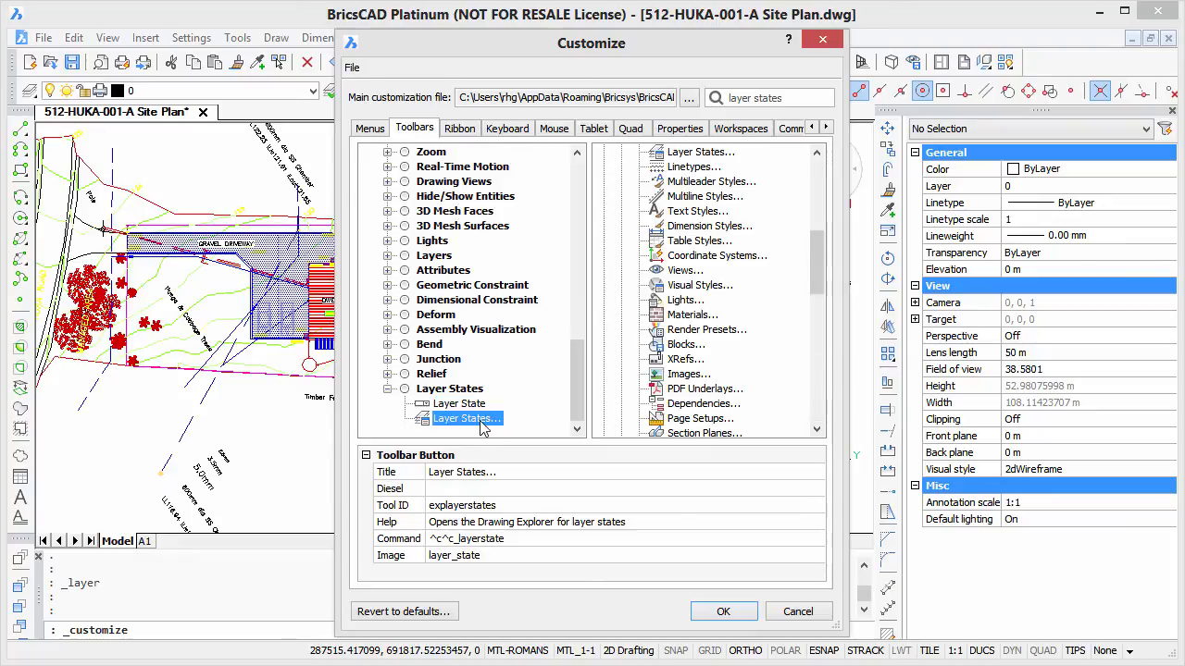
pyautogui.click(389, 314)
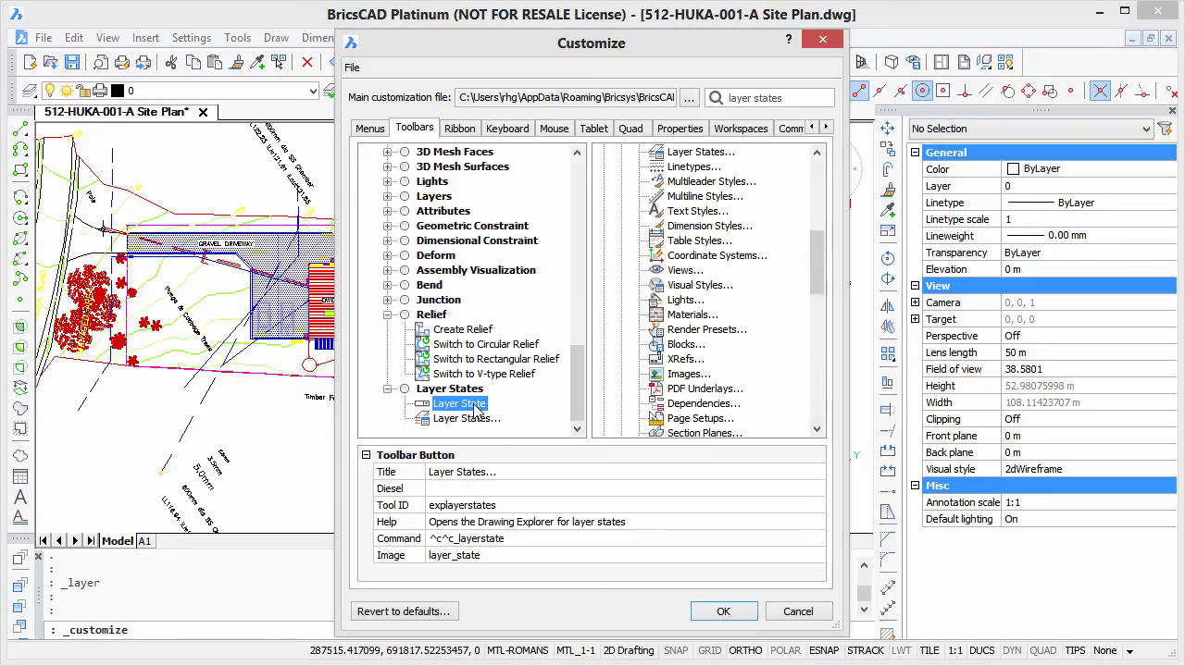
pyautogui.click(467, 419)
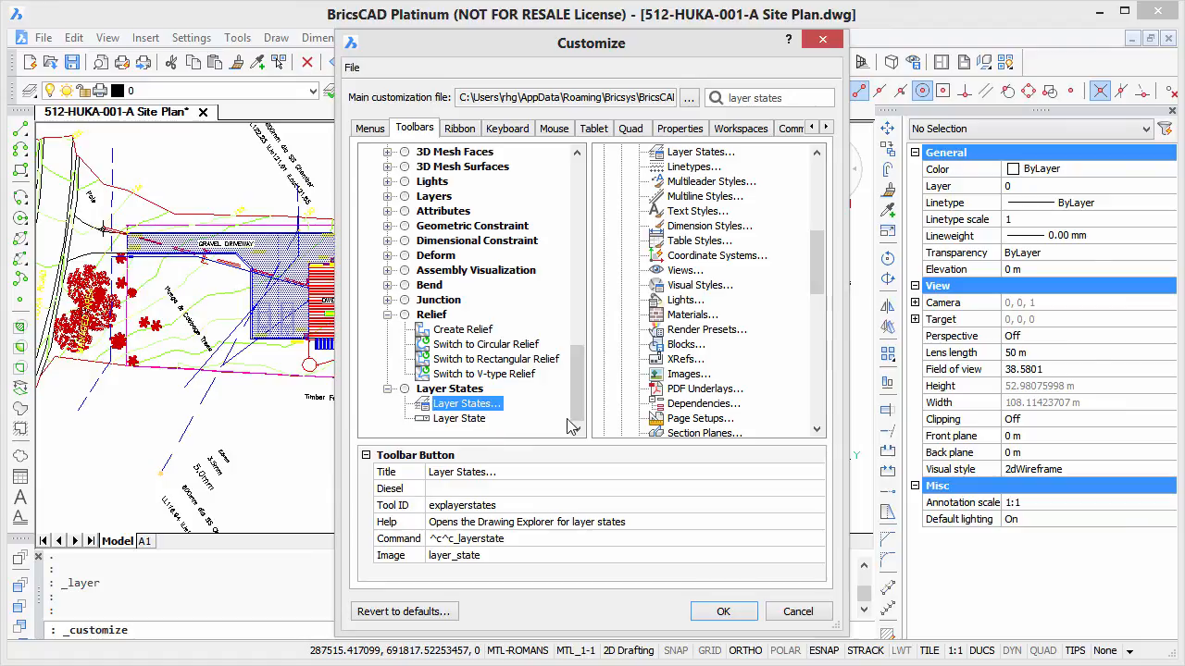
pyautogui.click(459, 419)
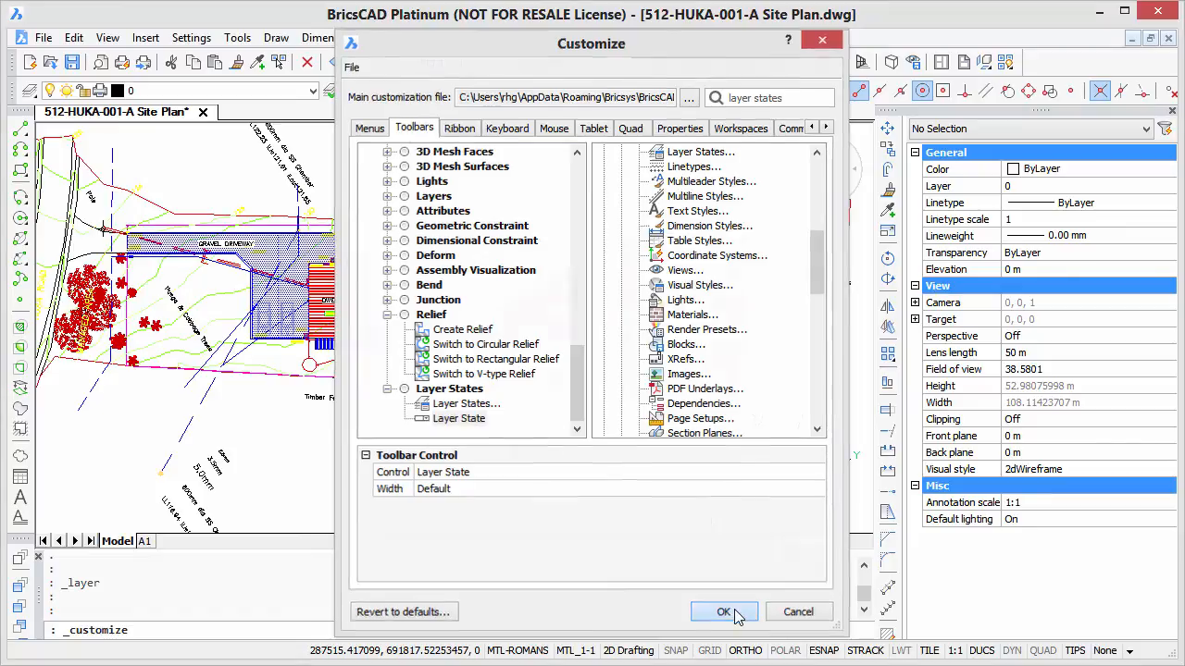
# Save the toolbar customisation and close the Customize dialog
pyautogui.click(724, 612)
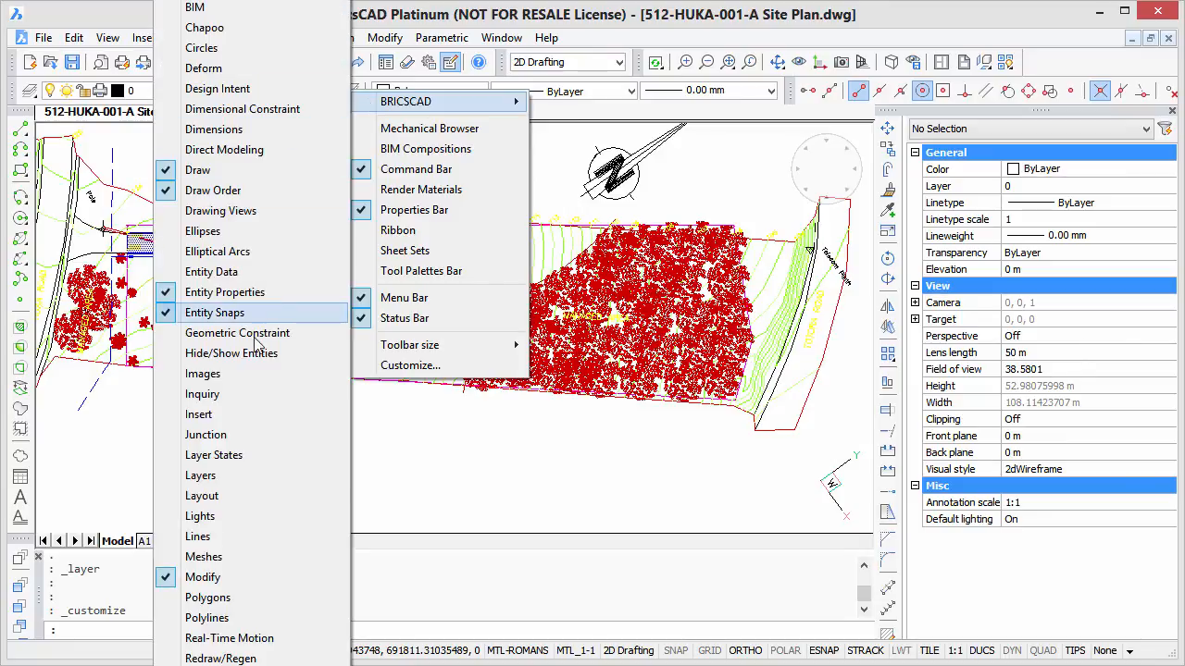
pyautogui.moveTo(213, 455)
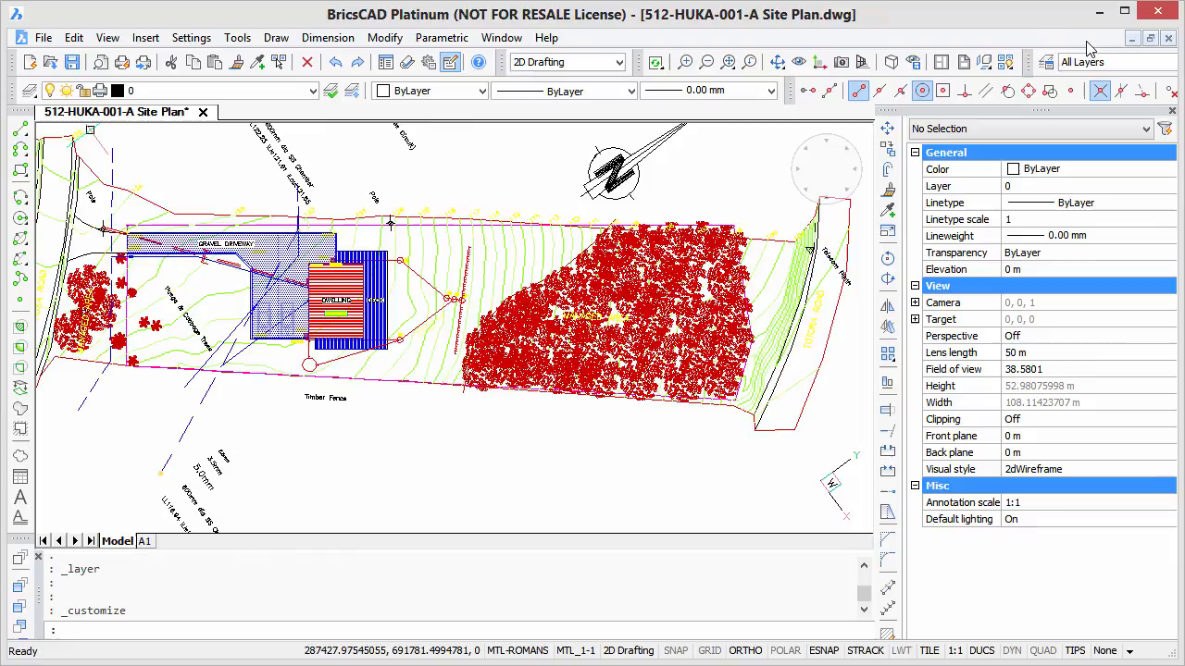
pyautogui.click(1046, 62)
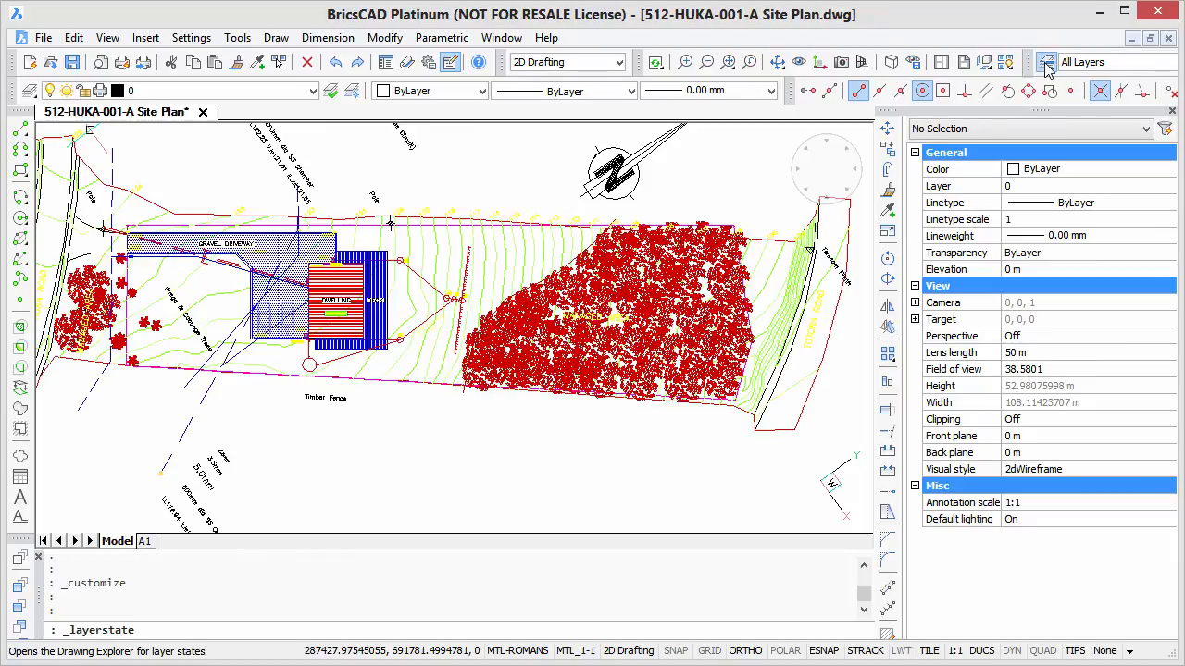
pyautogui.click(1046, 62)
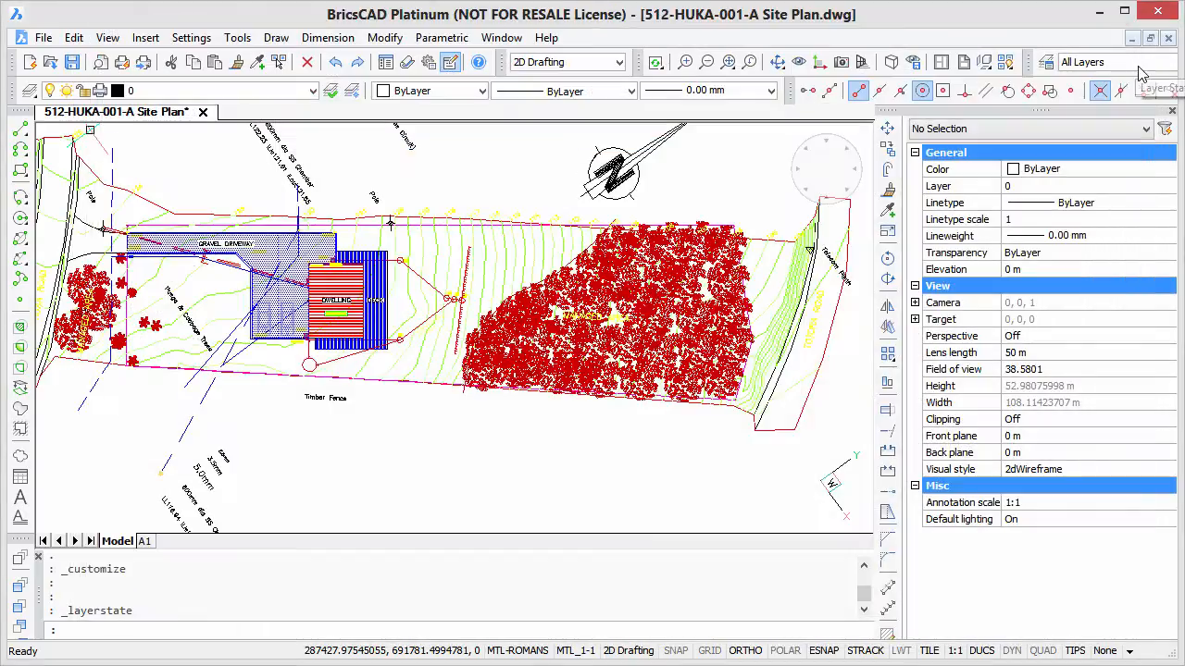
pyautogui.click(1115, 62)
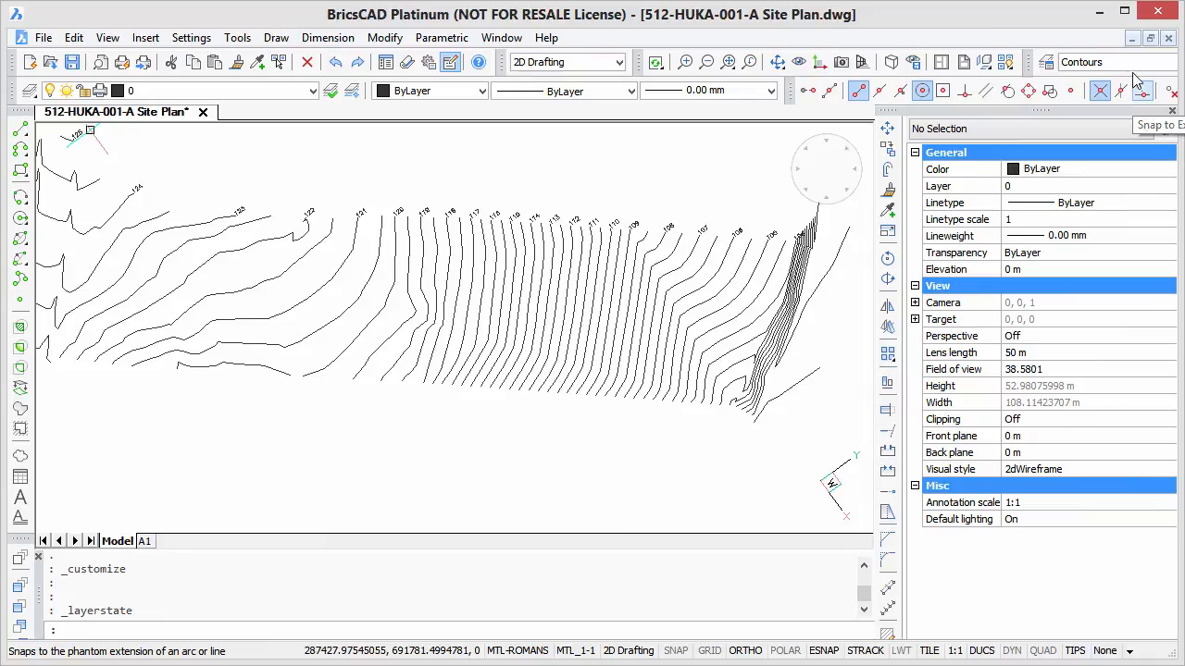
pyautogui.click(1106, 62)
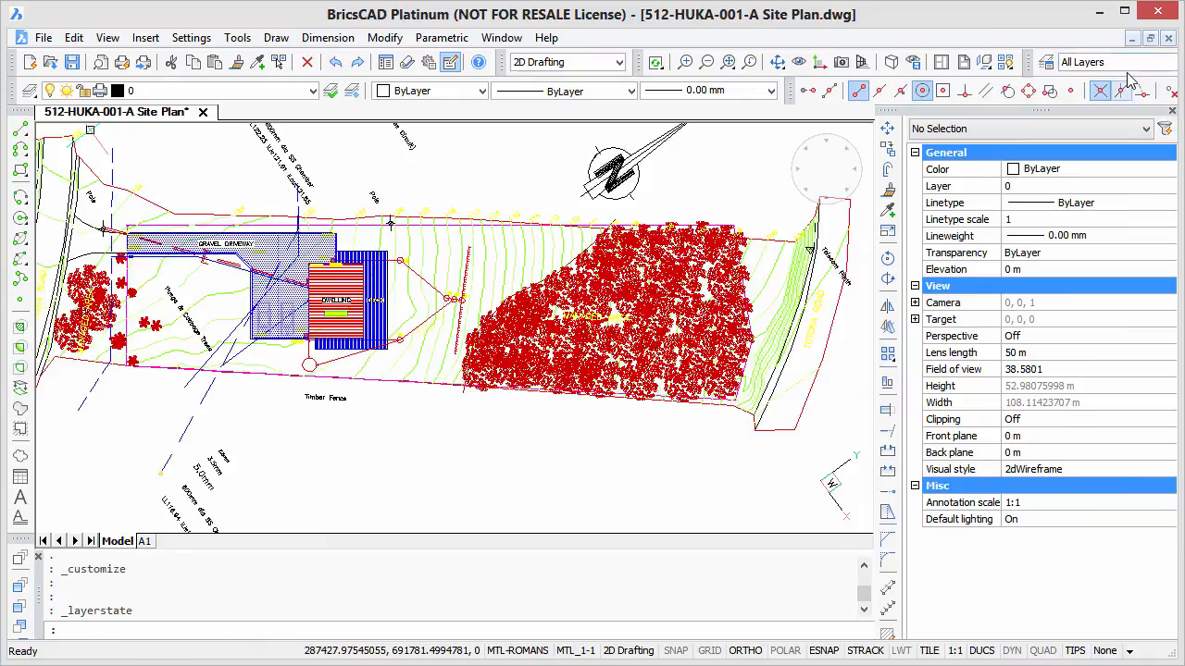